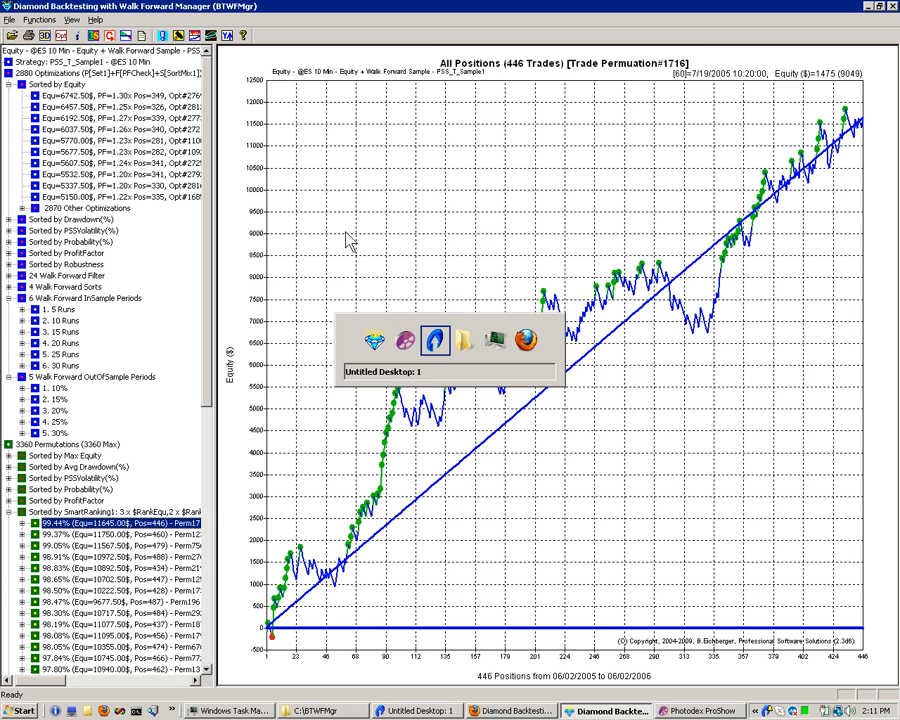
# Switch to TradeStation and show the EasyLanguage tool's open/new document options
pyautogui.click(425, 711)
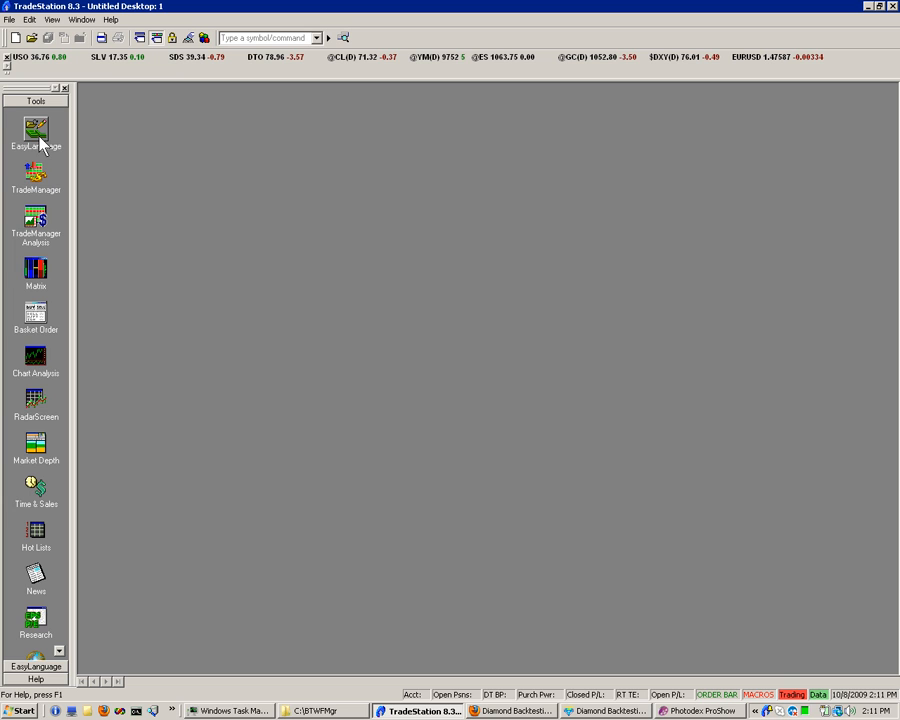
pyautogui.click(36, 130)
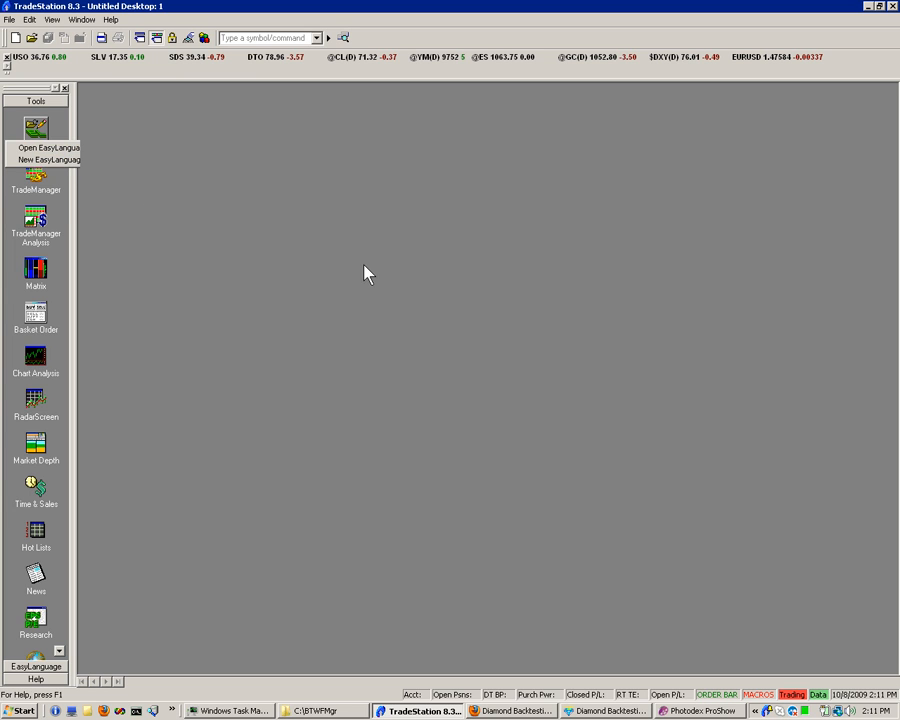
# Open the PSS_RSISample strategy from the Strategy list in the EasyLanguage editor
pyautogui.click(35, 147)
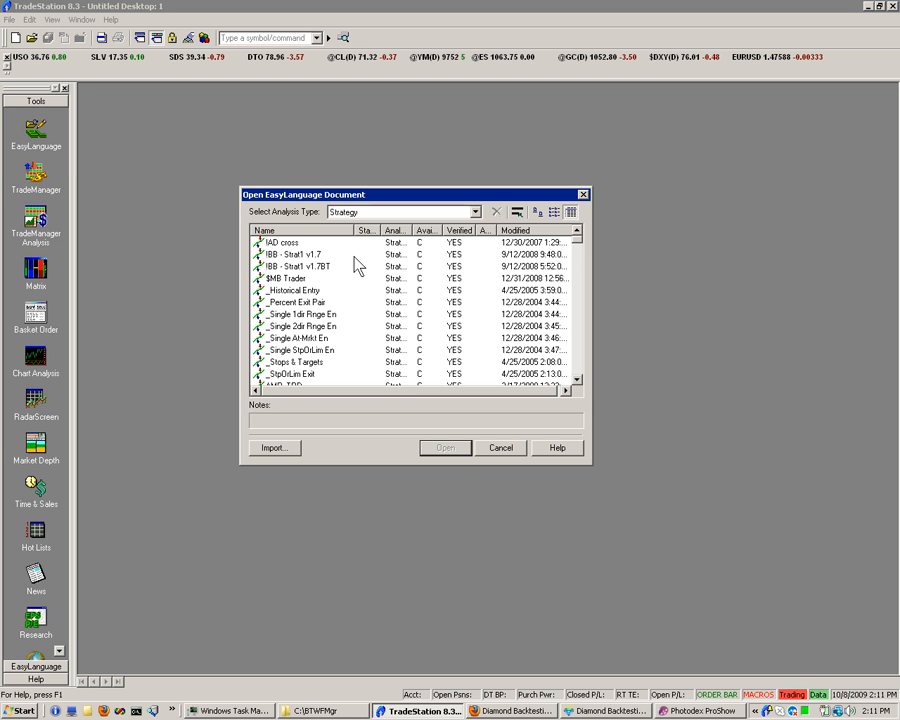
pyautogui.moveTo(300, 325)
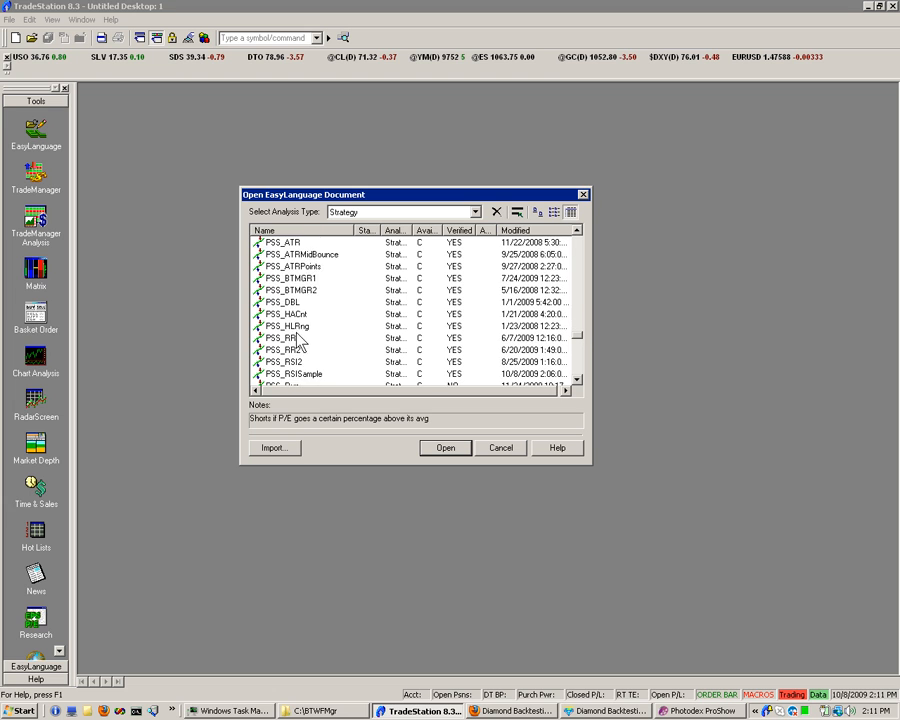
pyautogui.click(293, 266)
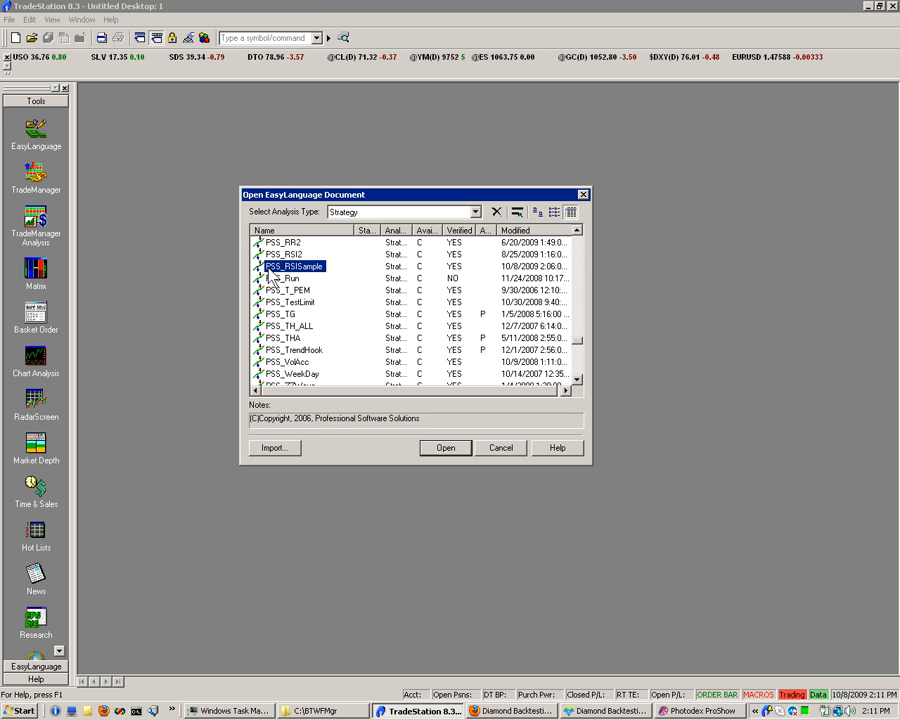
pyautogui.moveTo(503, 461)
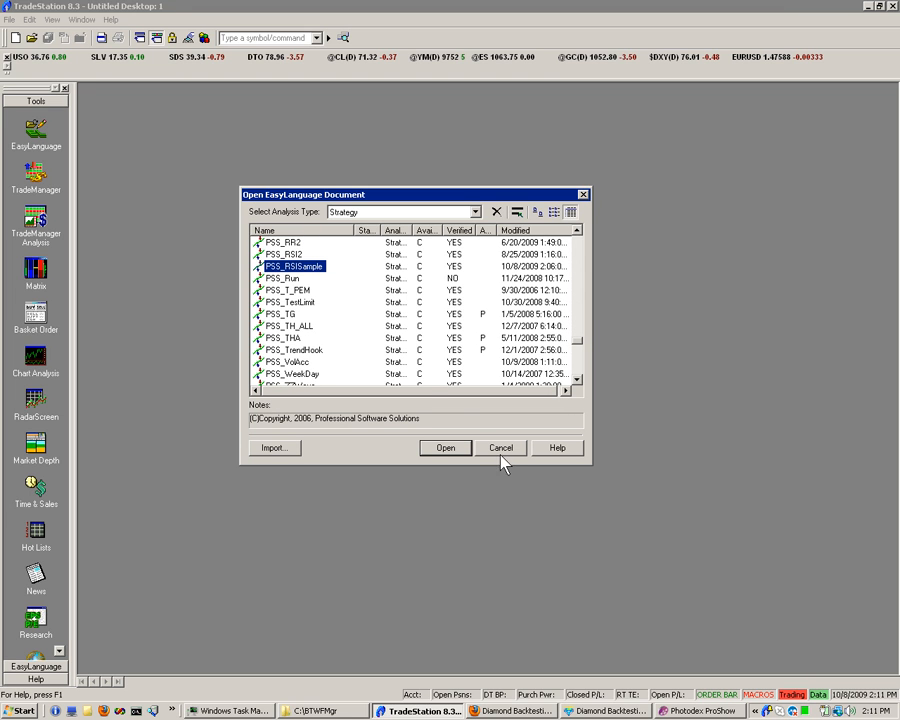
pyautogui.moveTo(383, 397)
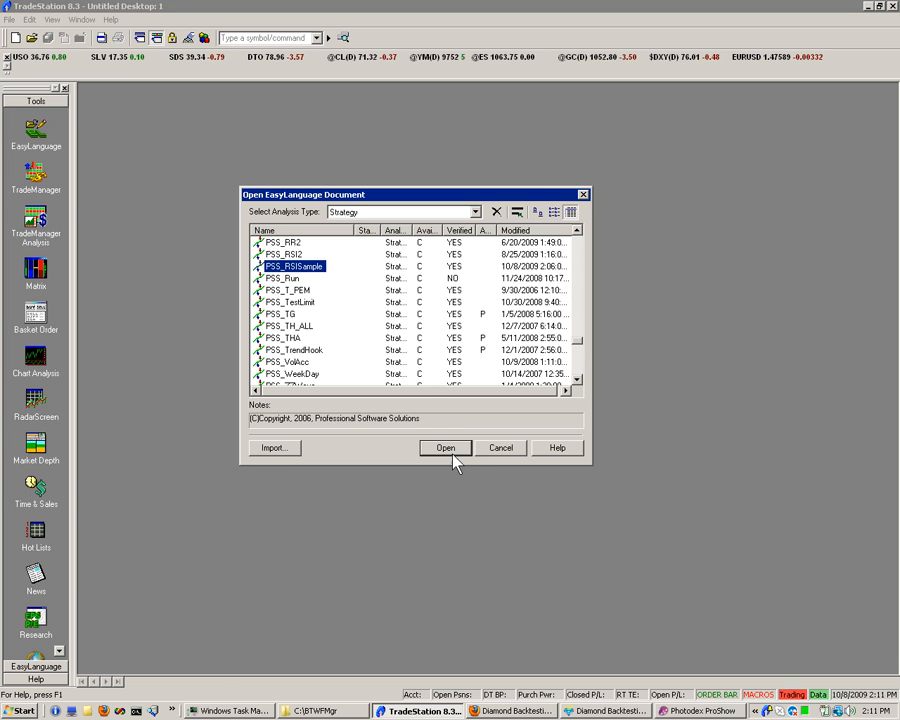
pyautogui.click(445, 447)
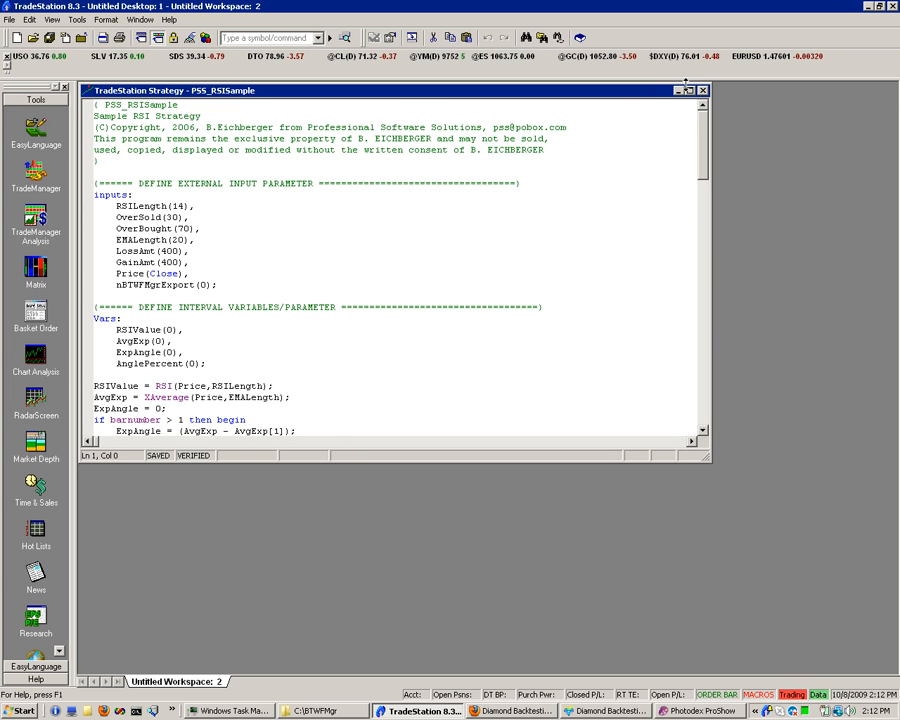
# Maximize the editor and delete the BTWFMGR walk-forward data collection section at the end
pyautogui.click(701, 90)
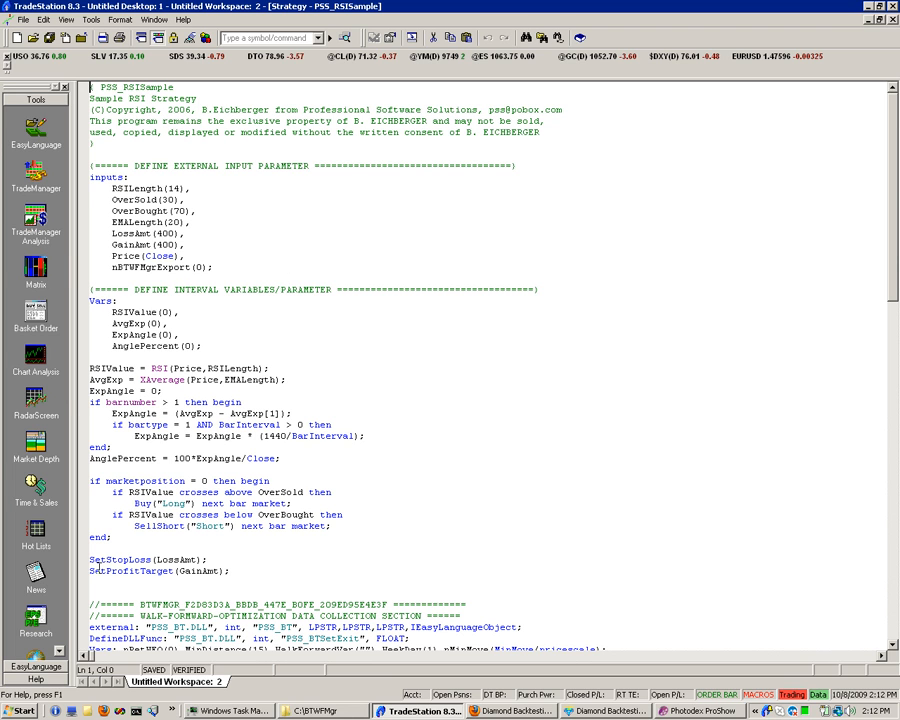
pyautogui.scroll(-3)
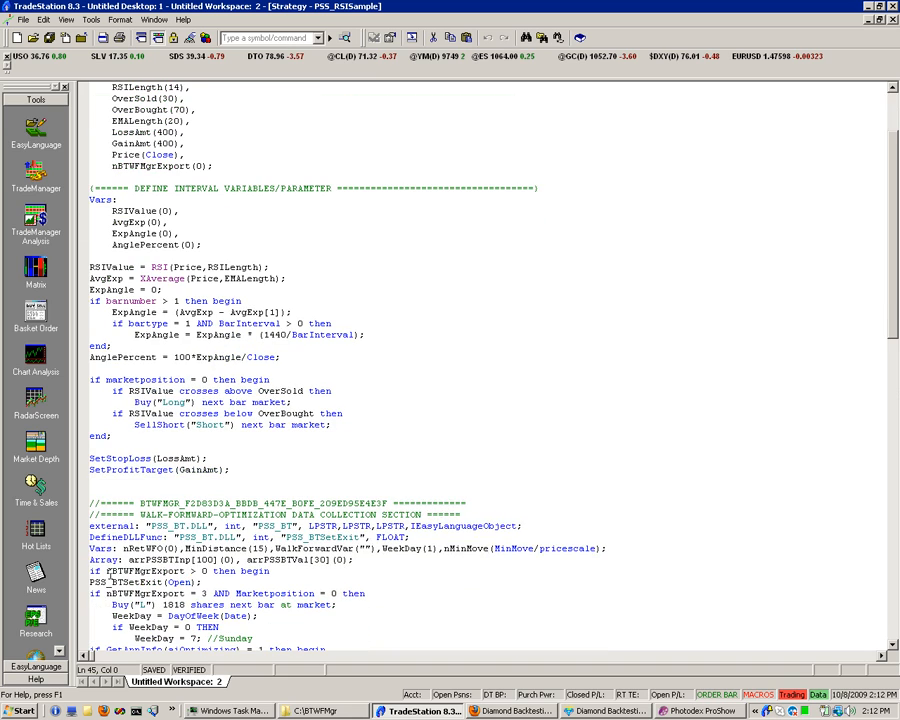
pyautogui.moveTo(90, 502); pyautogui.dragTo(366, 604)
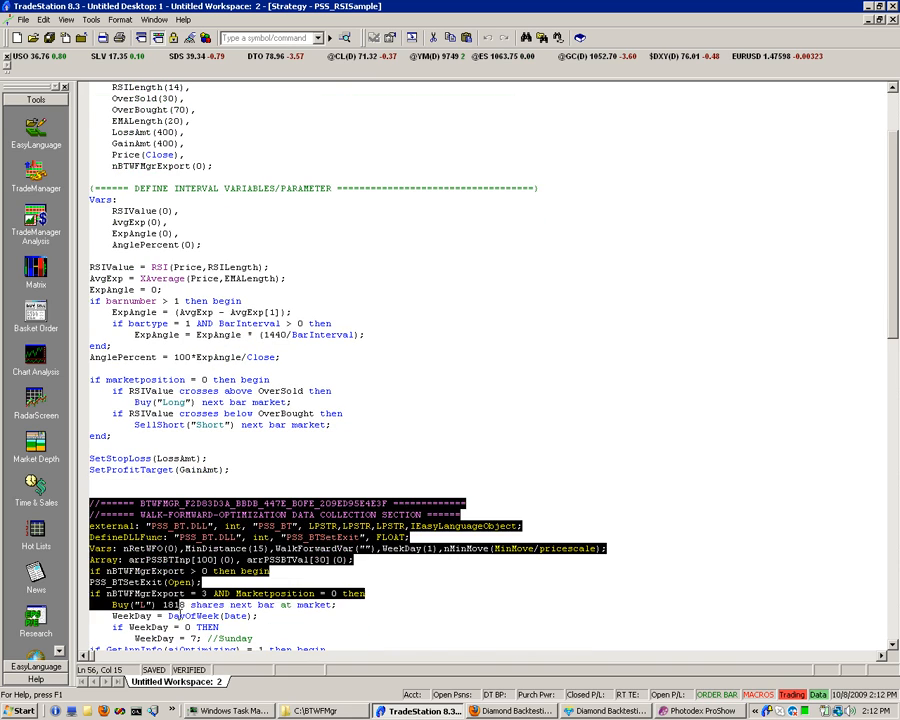
pyautogui.scroll(-3)
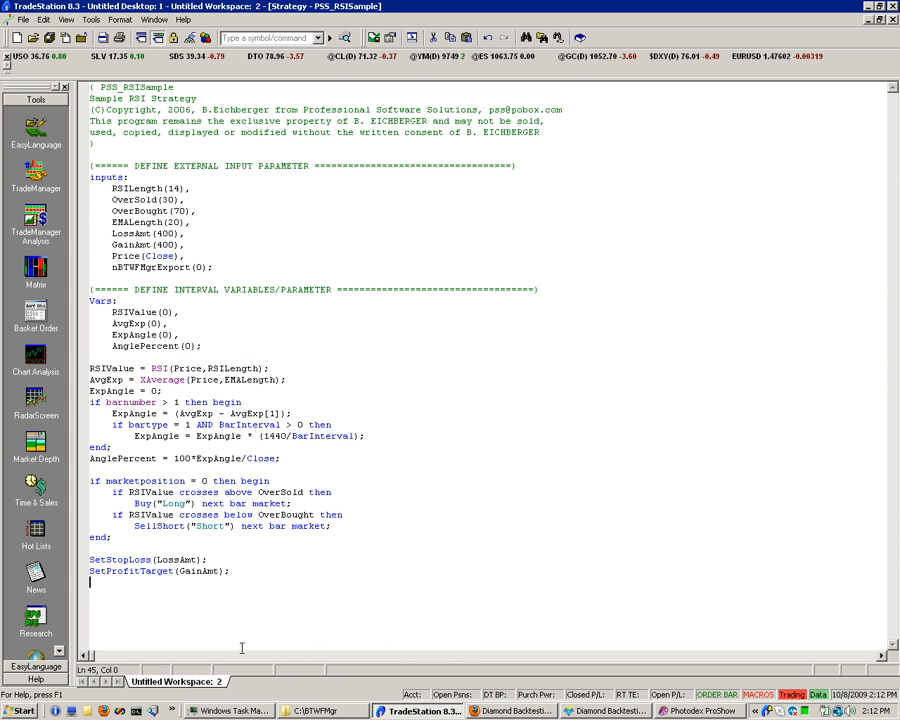
pyautogui.moveTo(160, 430)
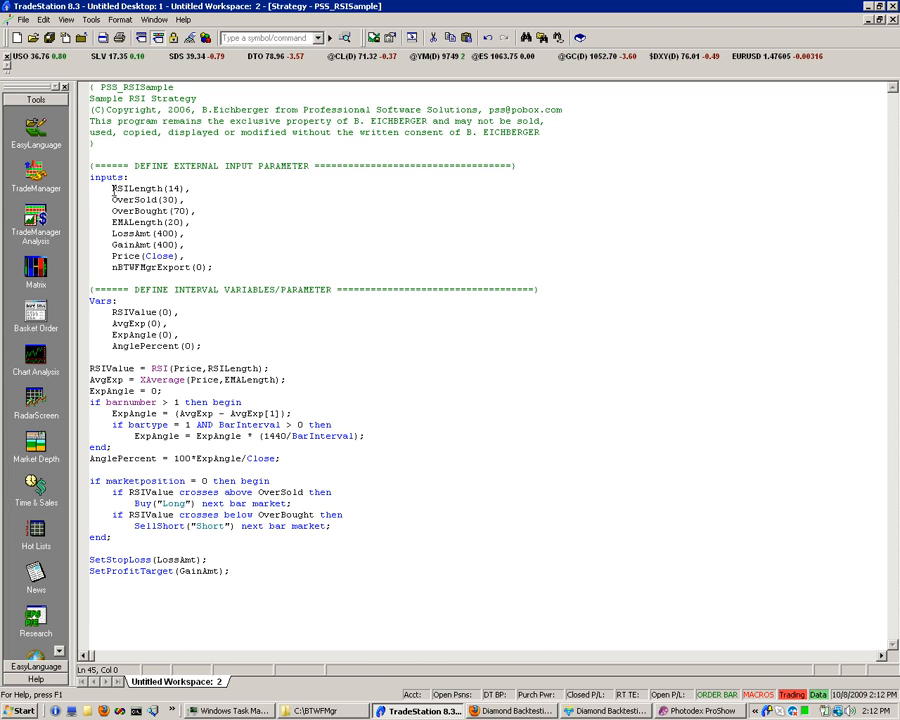
pyautogui.doubleClick(138, 188)
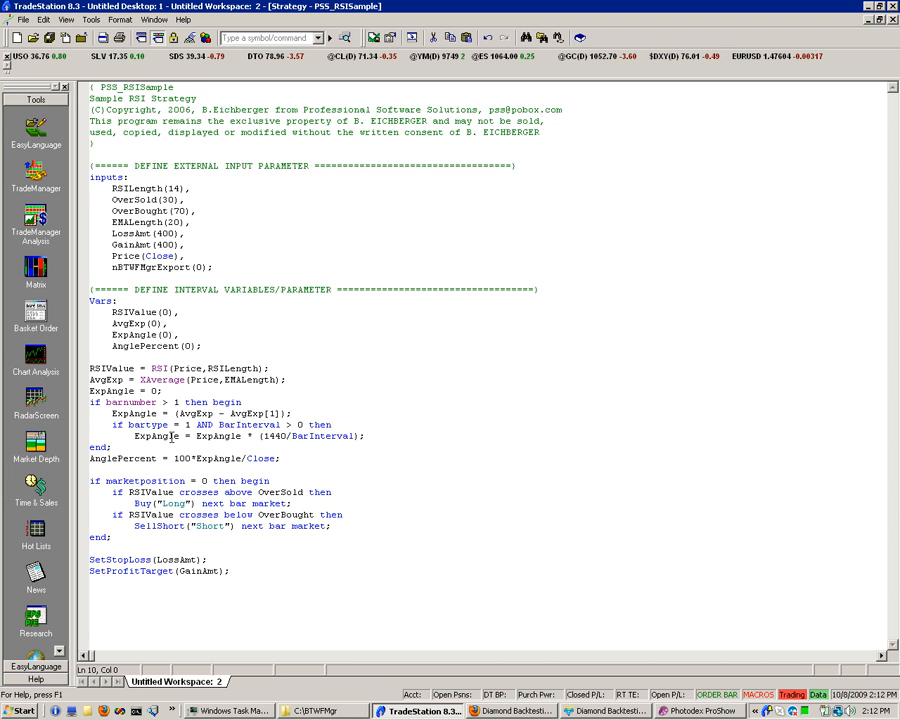
pyautogui.moveTo(354, 585)
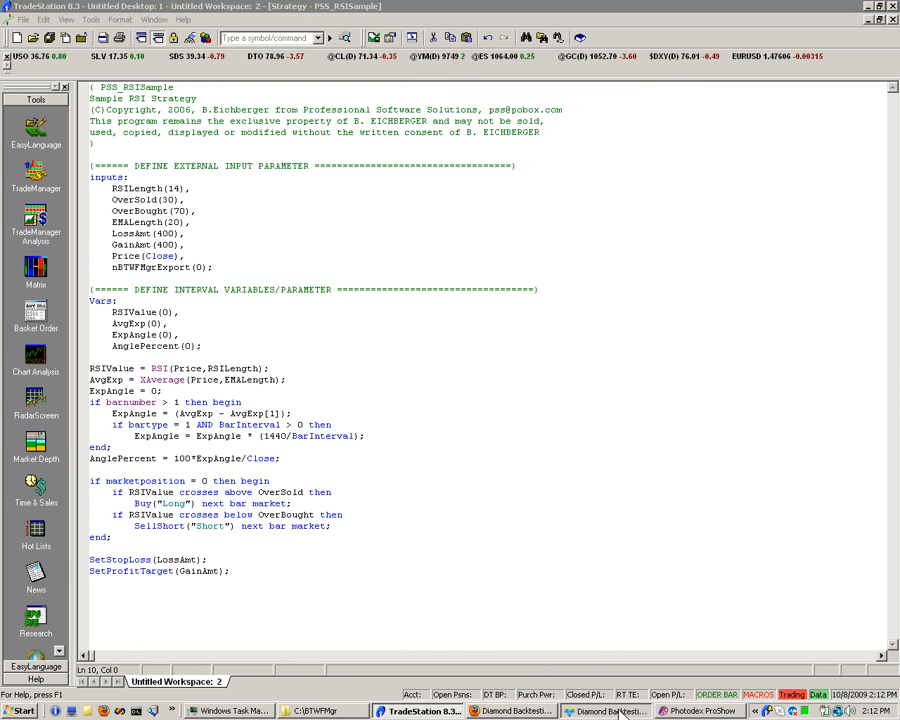
# Switch to BTWFMgr and choose Functions > Prepare your Strategy for BTWFMgr
pyautogui.click(607, 711)
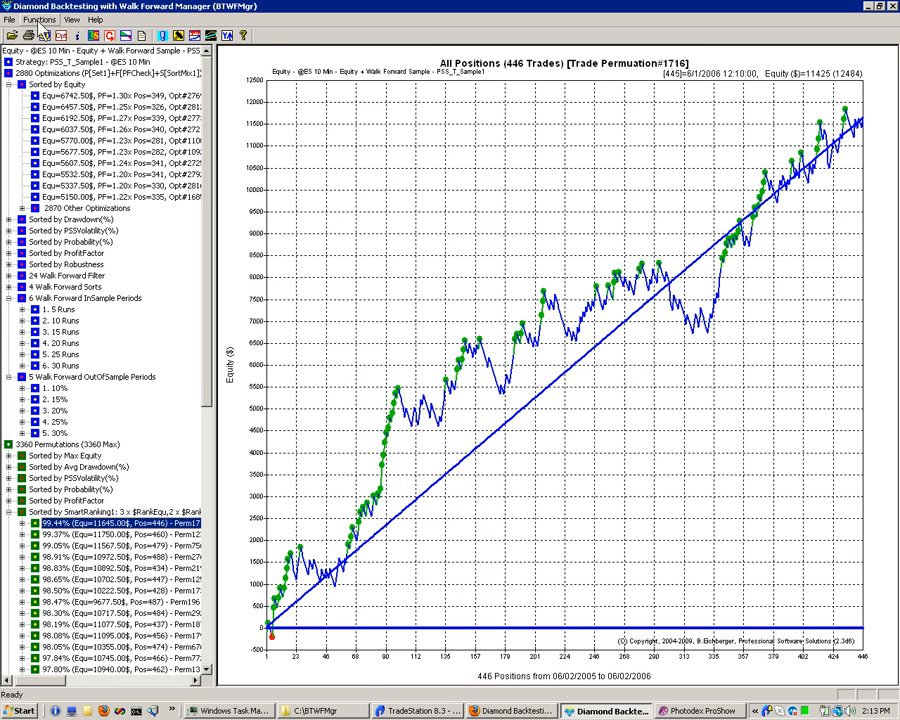
pyautogui.click(38, 19)
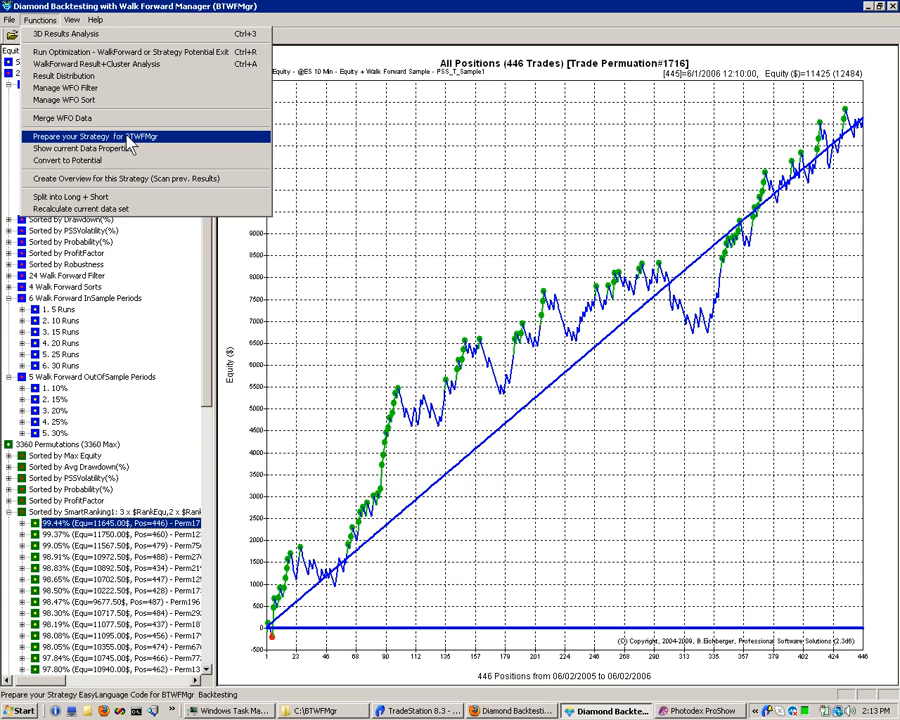
pyautogui.click(90, 136)
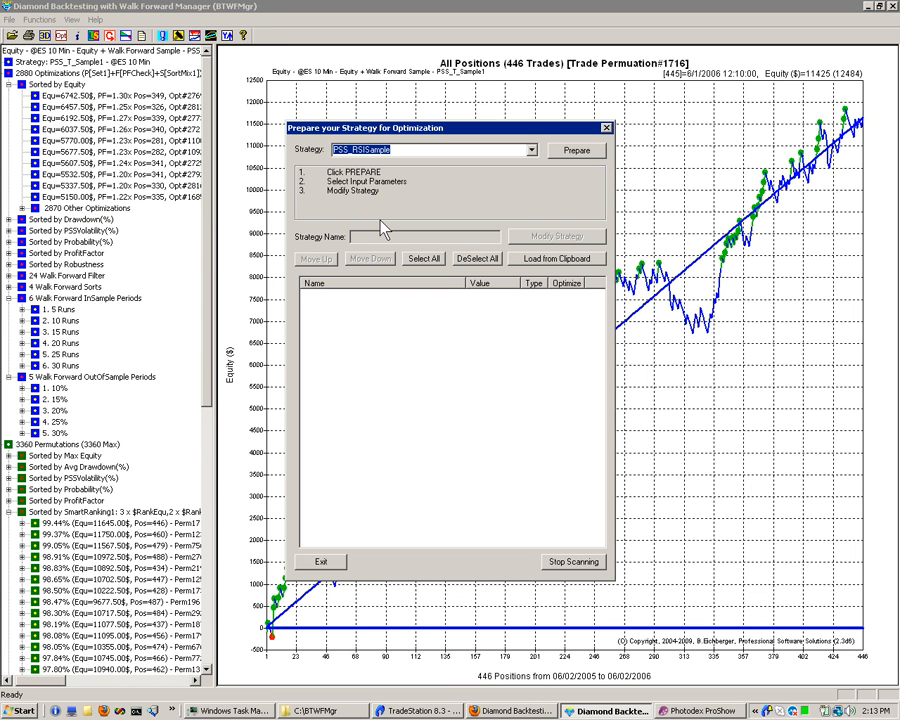
pyautogui.moveTo(333, 180)
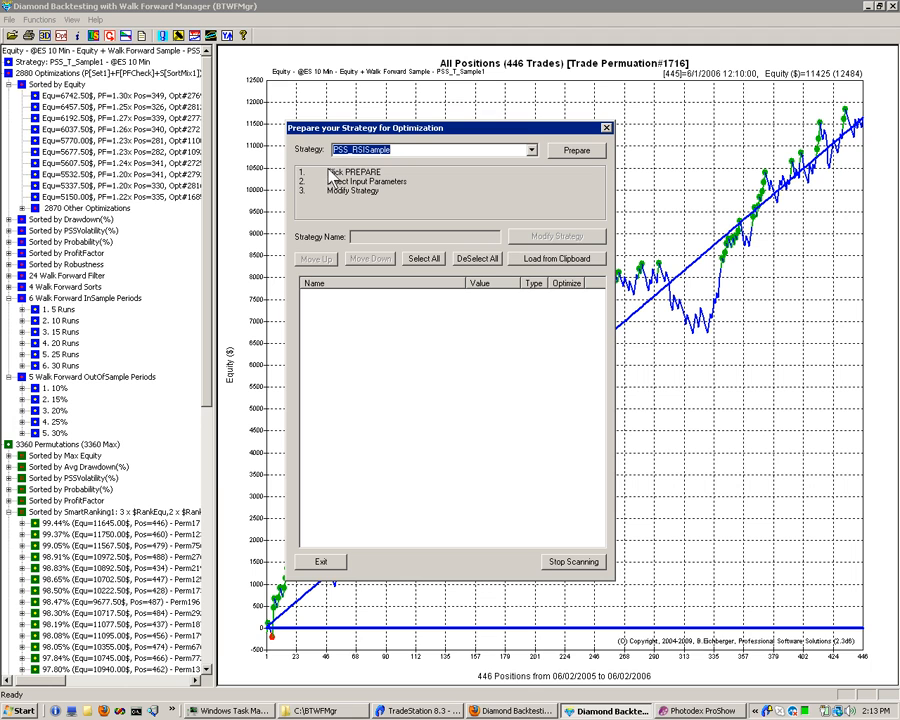
pyautogui.moveTo(393, 167)
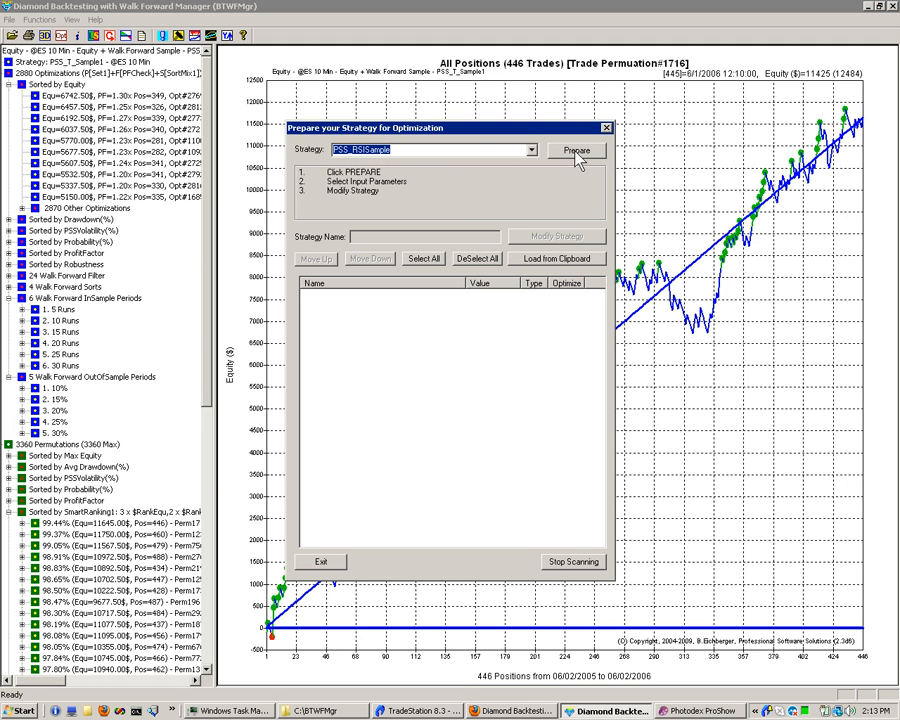
# Load PSS_RSISample's inputs, with the six numeric inputs RSILength to GainAmt marked
pyautogui.click(577, 150)
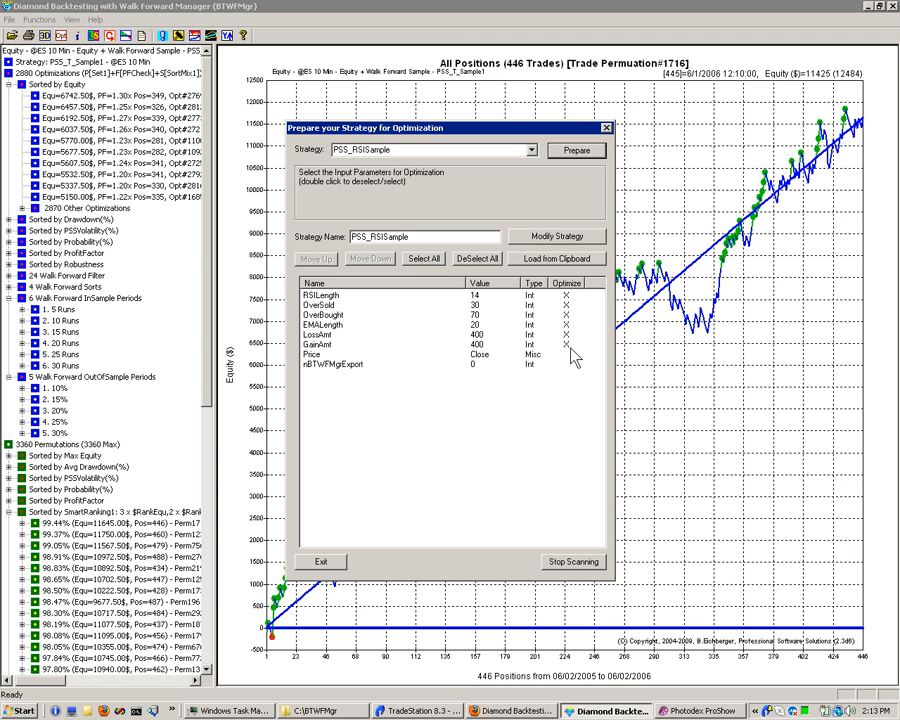
pyautogui.moveTo(318, 375)
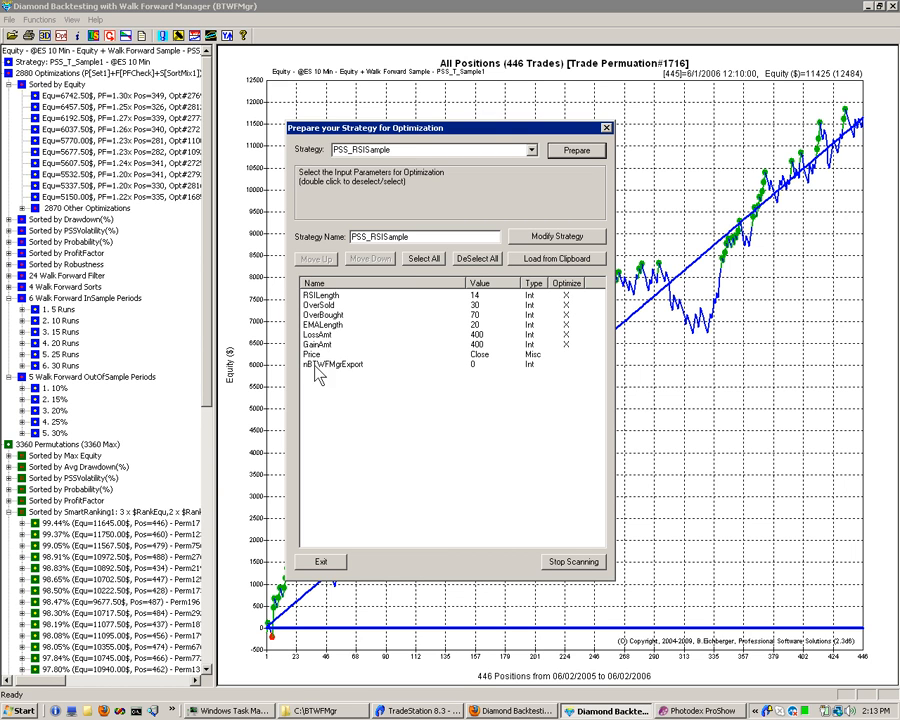
pyautogui.moveTo(513, 369)
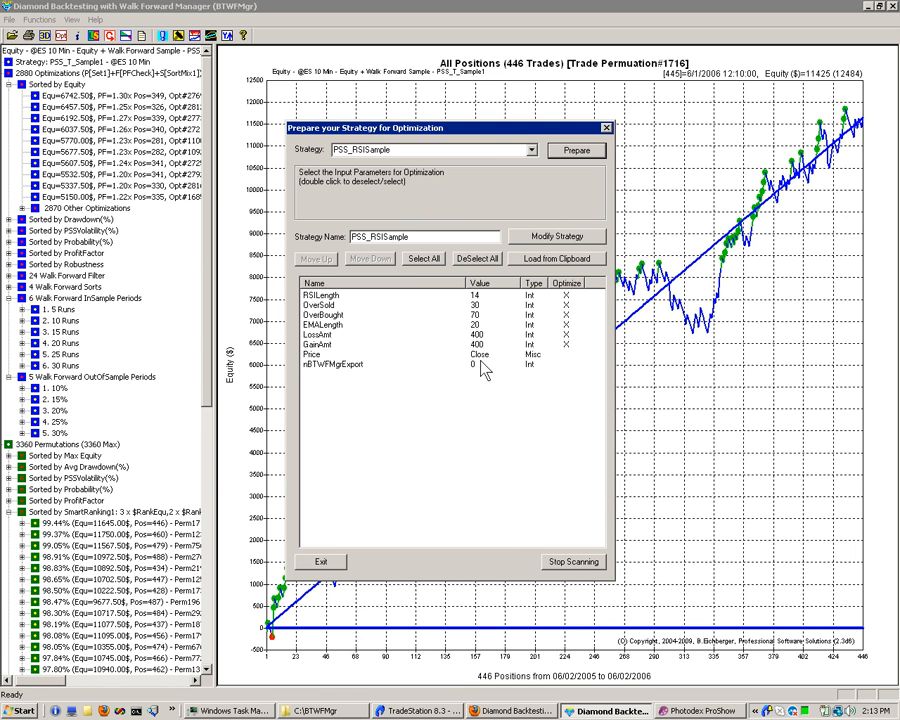
pyautogui.moveTo(318, 378)
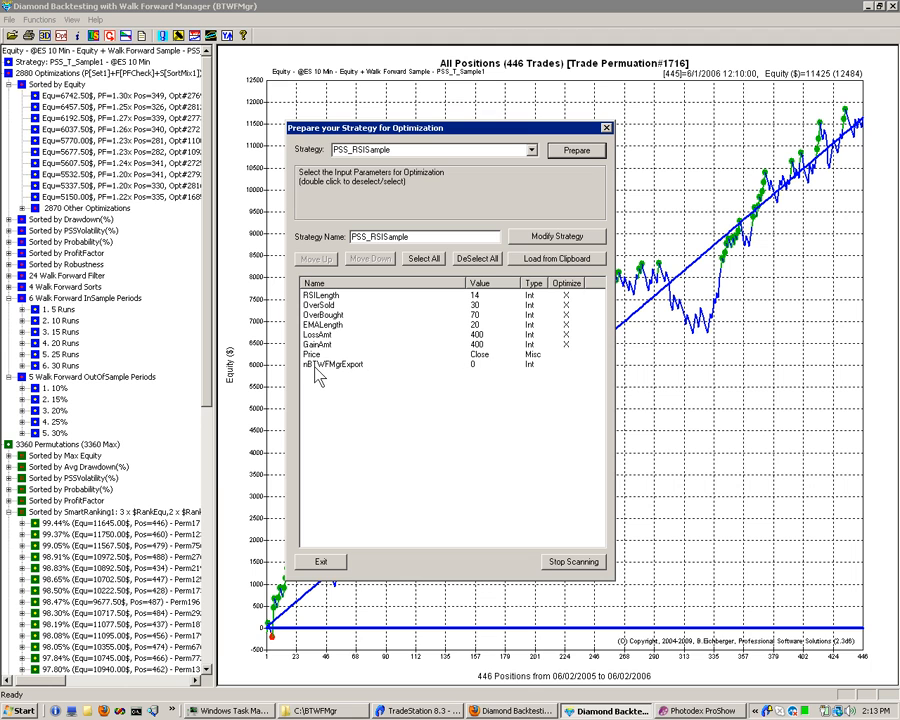
pyautogui.moveTo(353, 375)
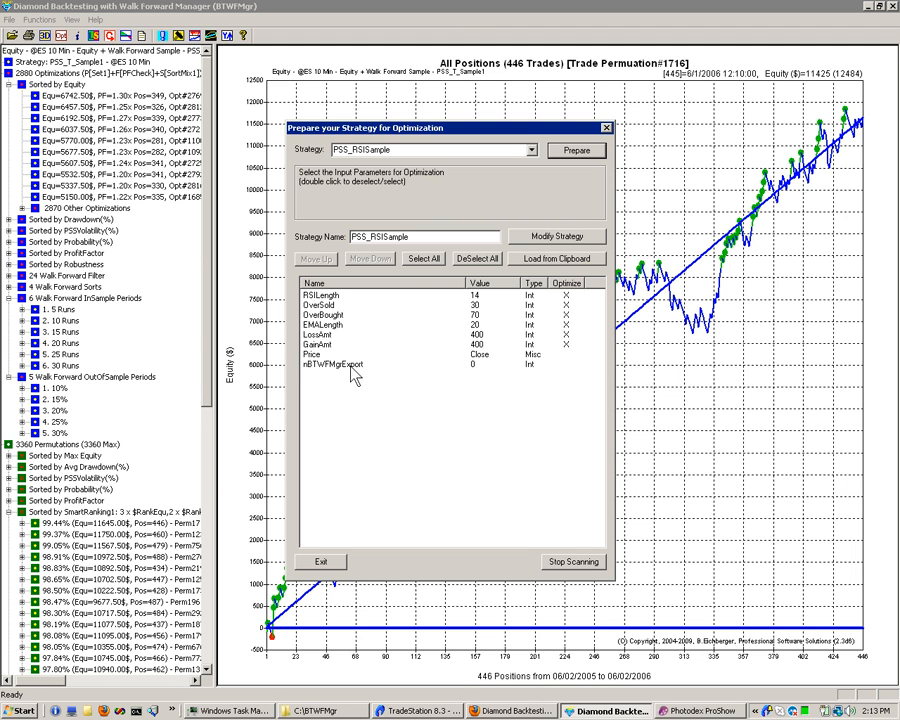
pyautogui.moveTo(472, 372)
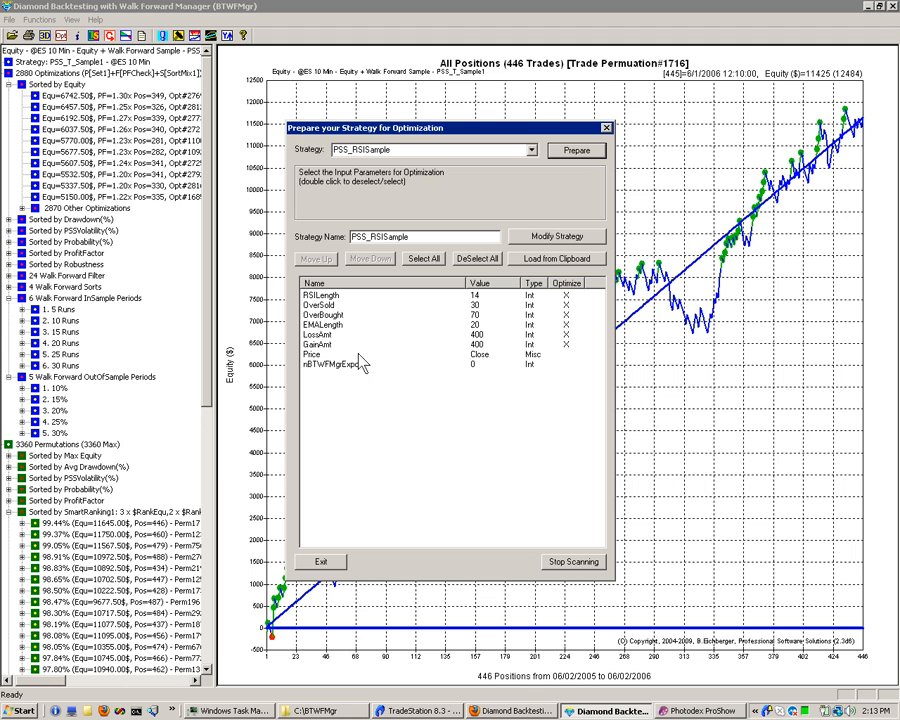
pyautogui.moveTo(472, 283)
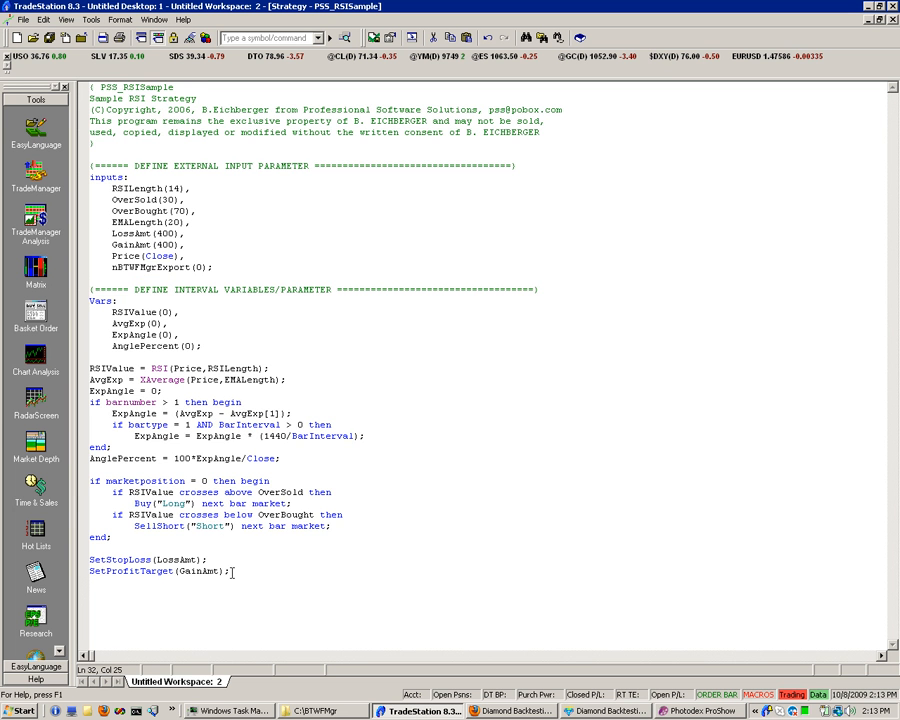
# Select all PSS_RSISample code in the editor, then return to the BTWFMgr preparation dialog
pyautogui.press('ctrl+a')
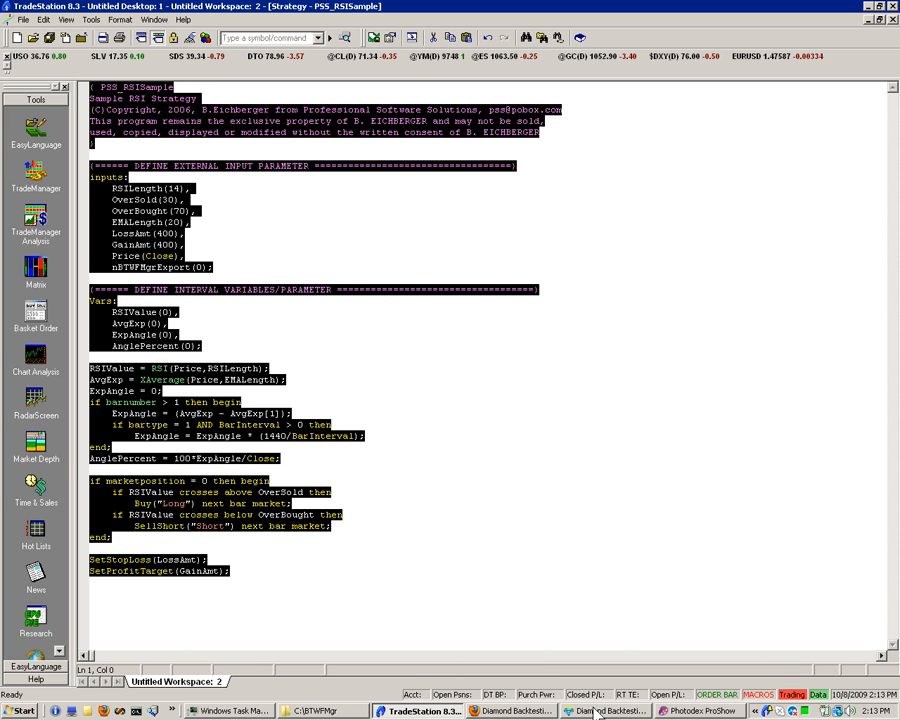
pyautogui.click(608, 711)
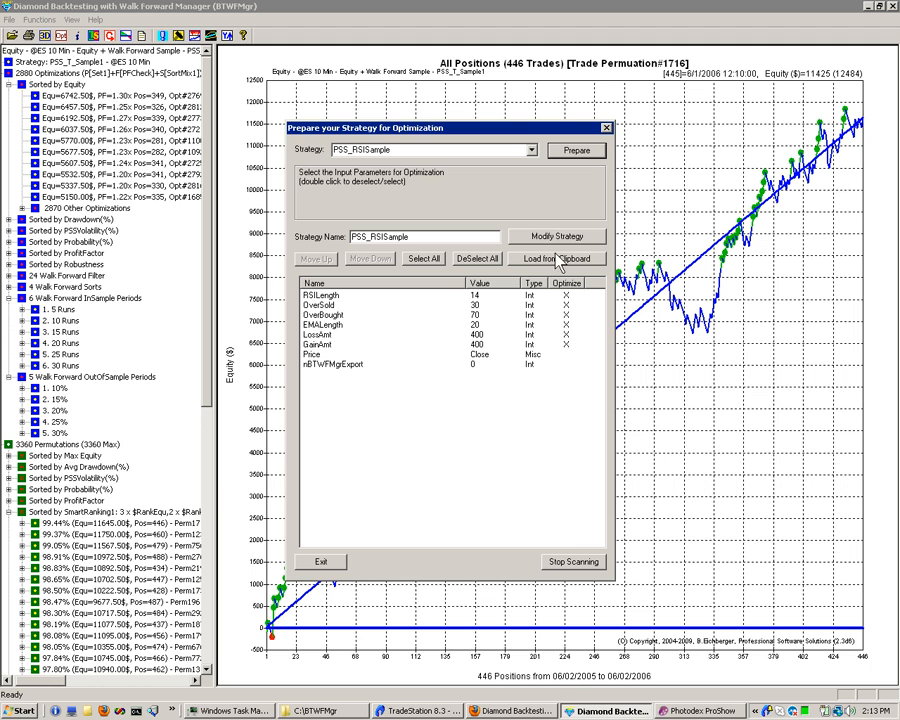
pyautogui.click(556, 258)
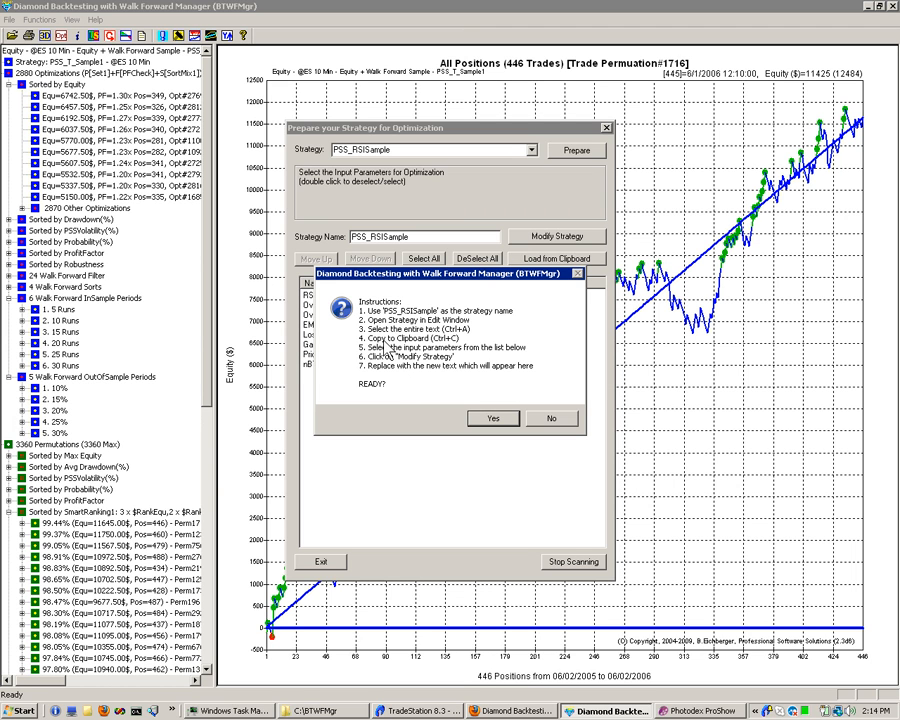
pyautogui.moveTo(378, 390)
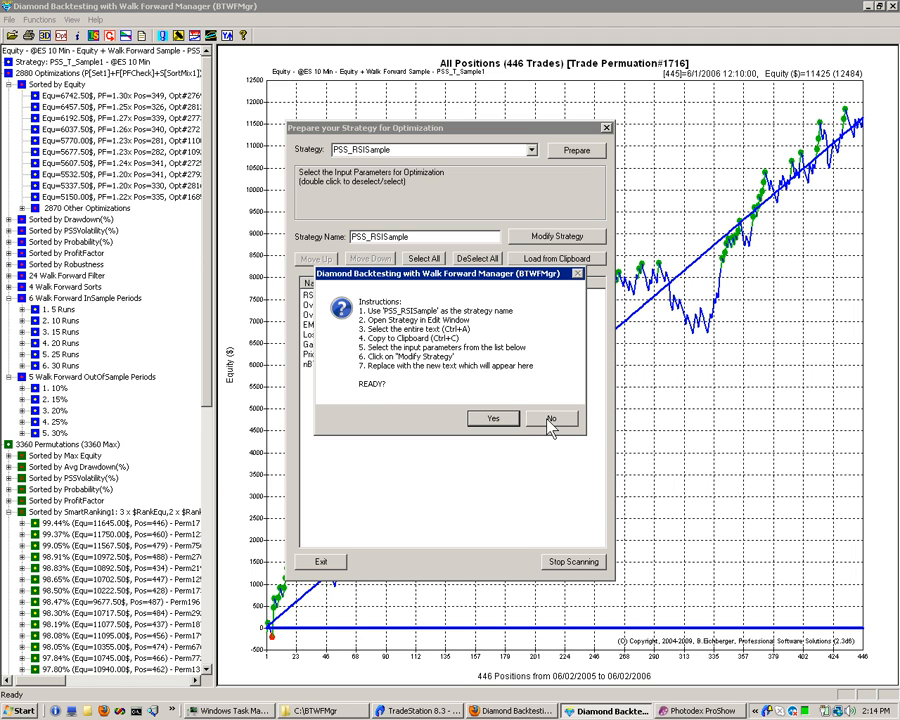
pyautogui.click(552, 418)
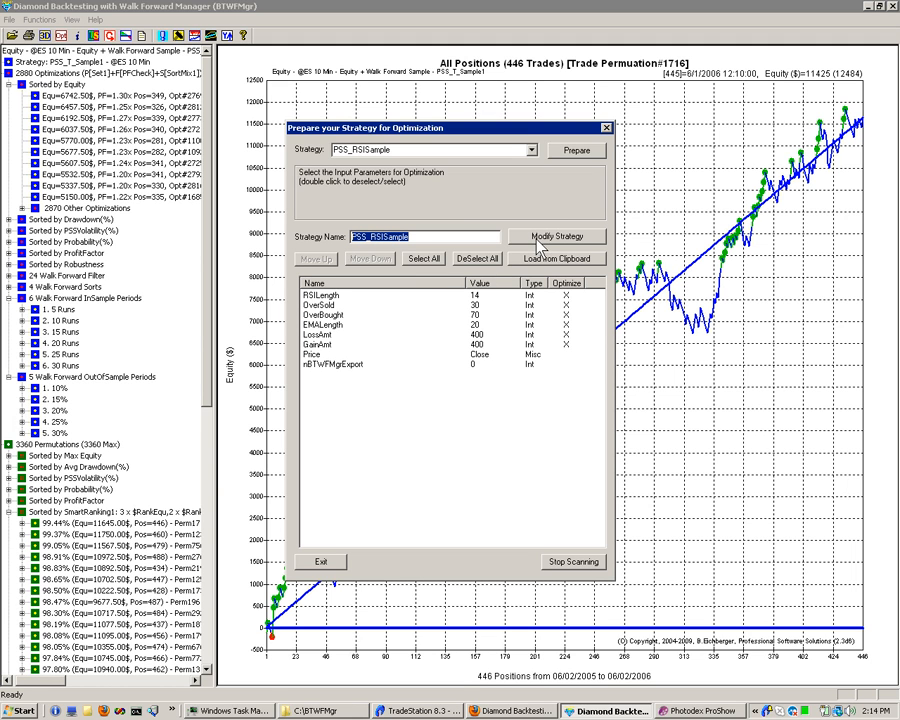
pyautogui.moveTo(568, 345)
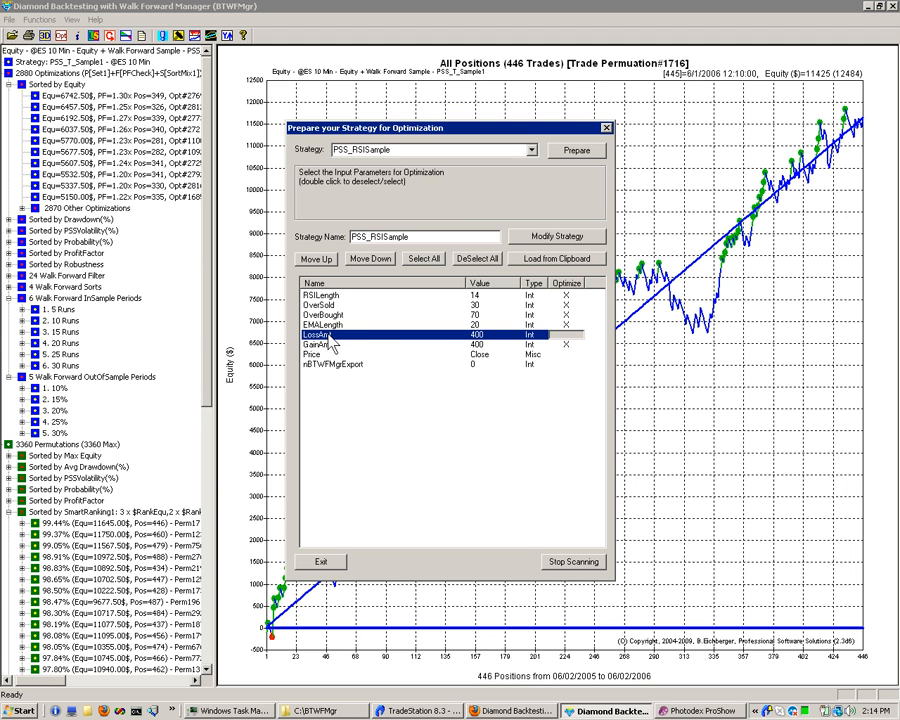
pyautogui.click(320, 334)
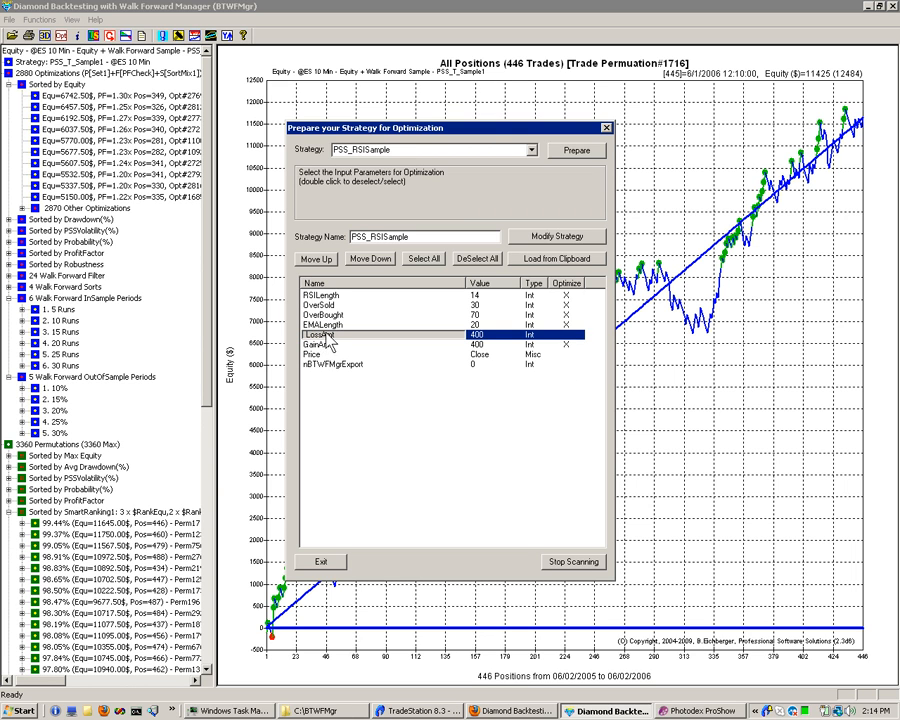
pyautogui.click(565, 334)
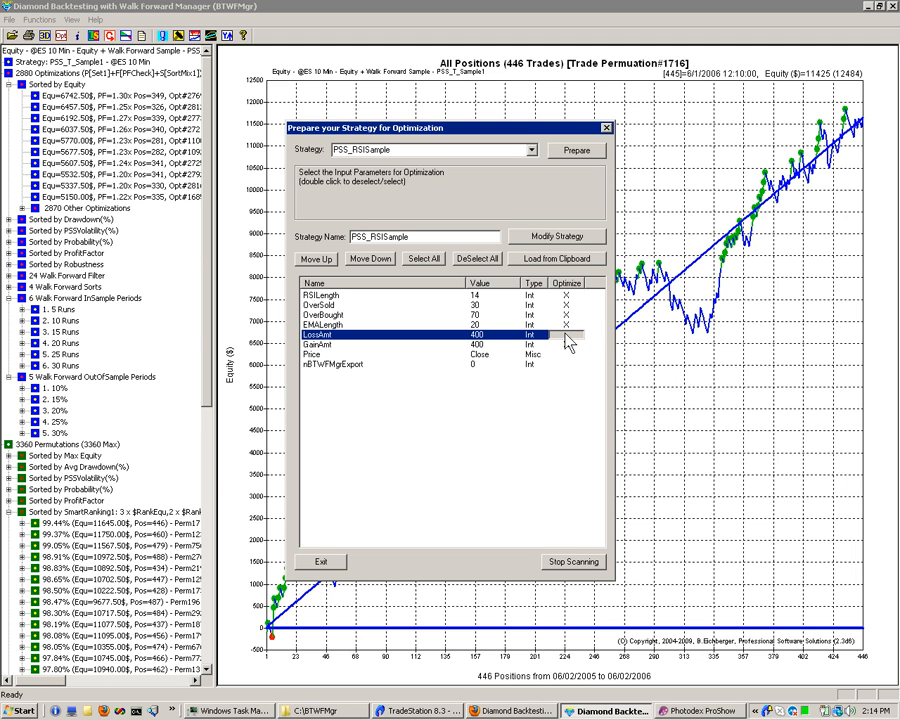
pyautogui.click(400, 324)
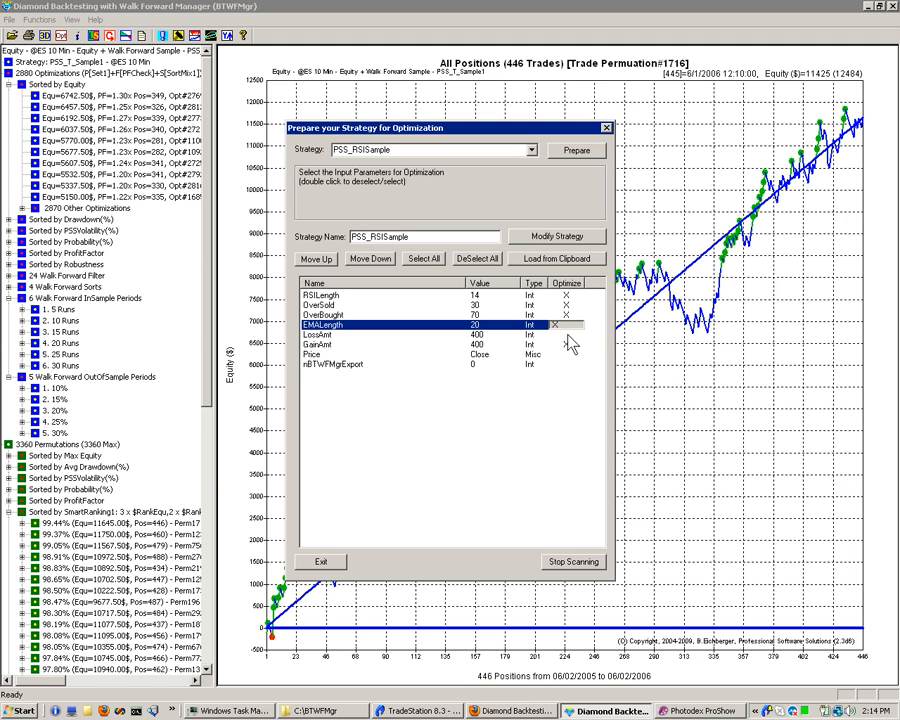
pyautogui.click(400, 334)
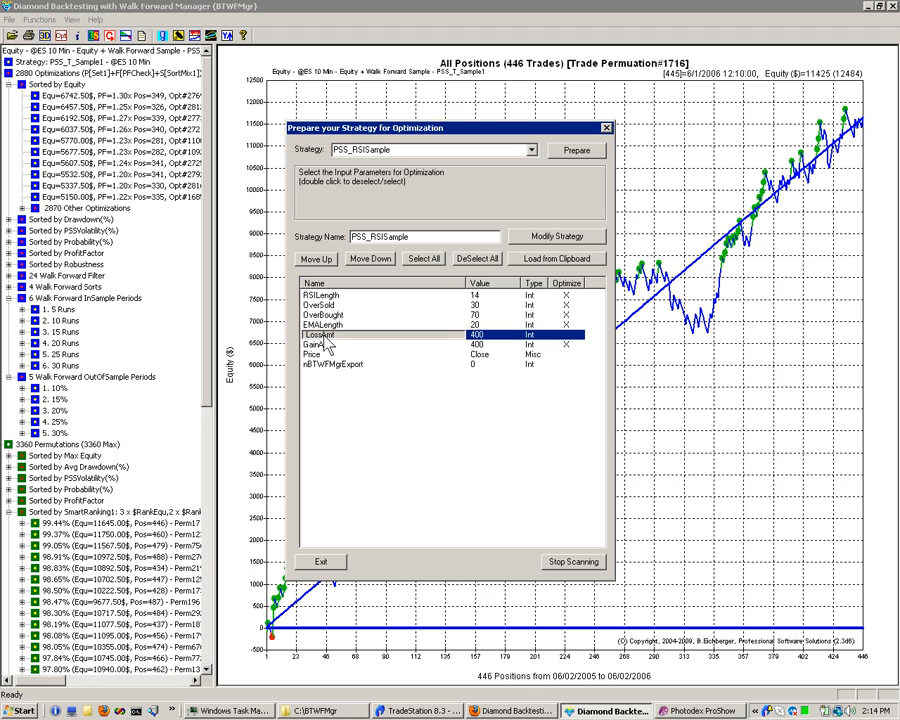
pyautogui.moveTo(413, 270)
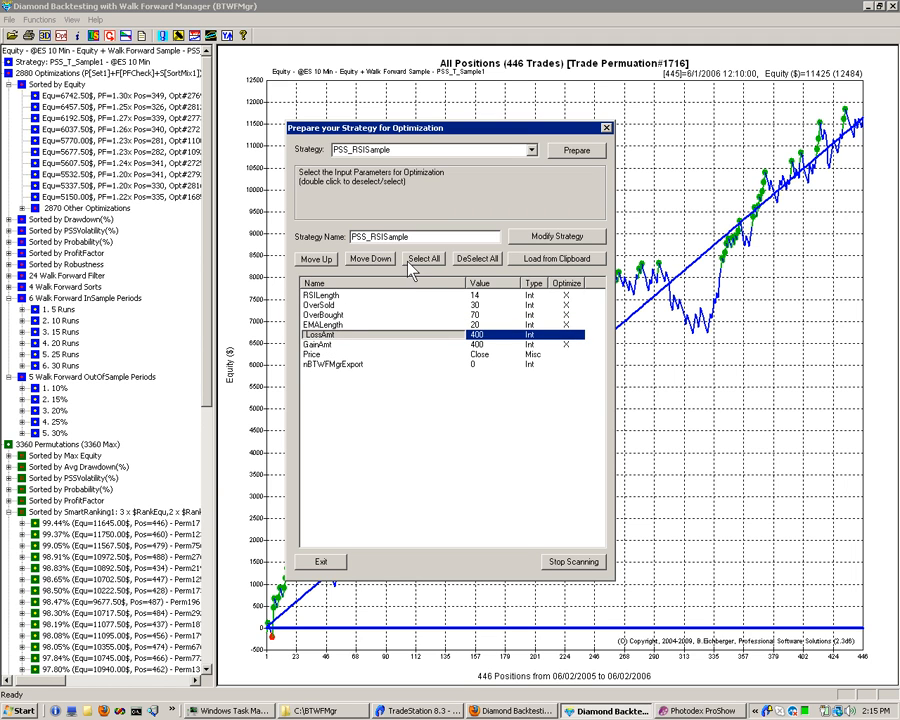
pyautogui.click(424, 258)
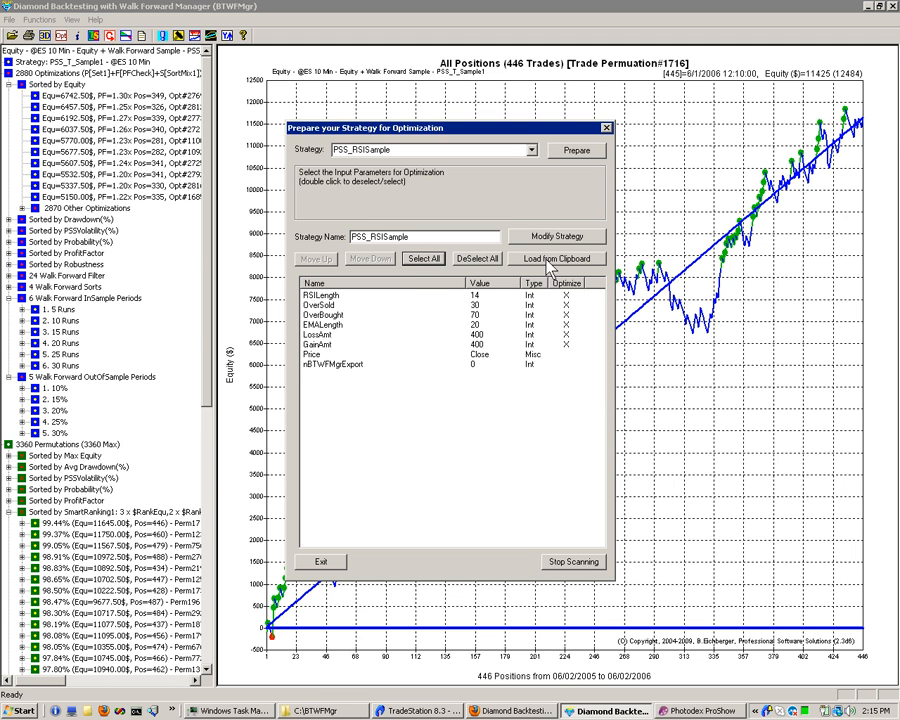
pyautogui.moveTo(553, 245)
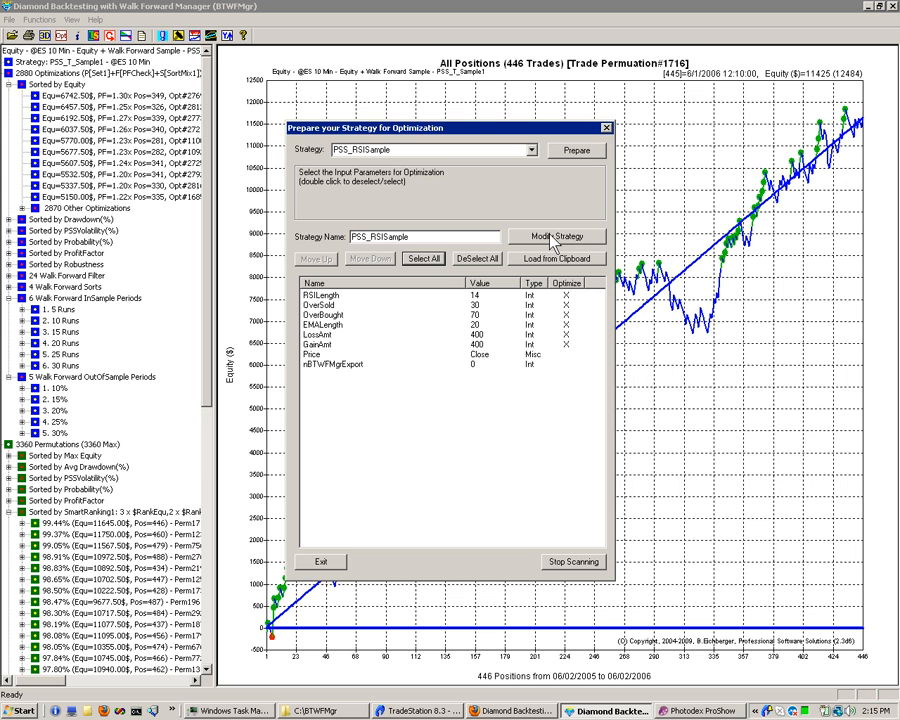
# Run Modify Strategy on PSS_RSISample, check the updated code, and acknowledge the confirmation
pyautogui.click(557, 236)
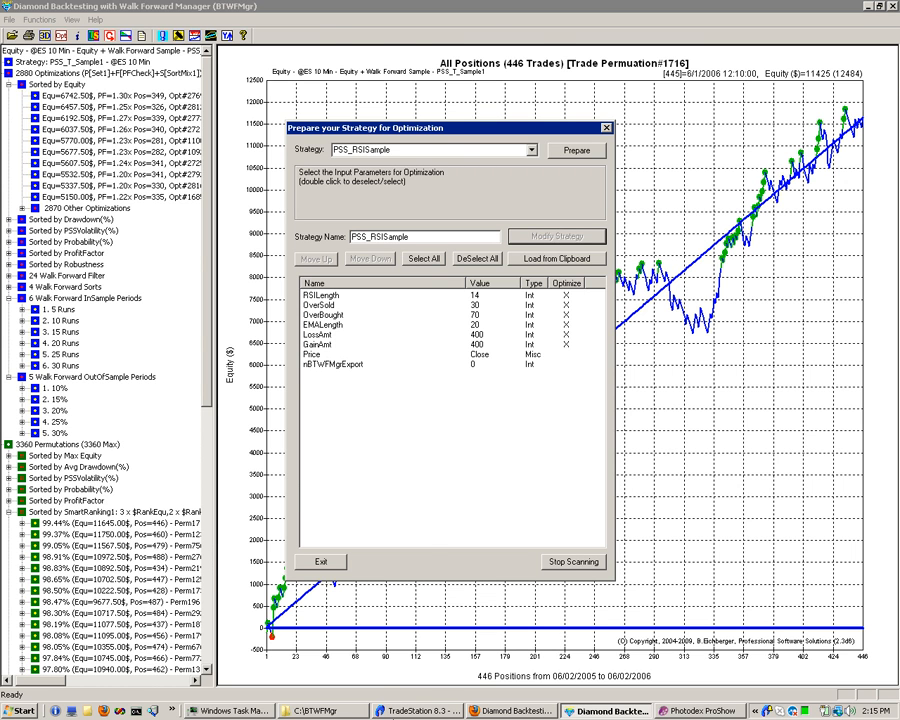
pyautogui.click(424, 711)
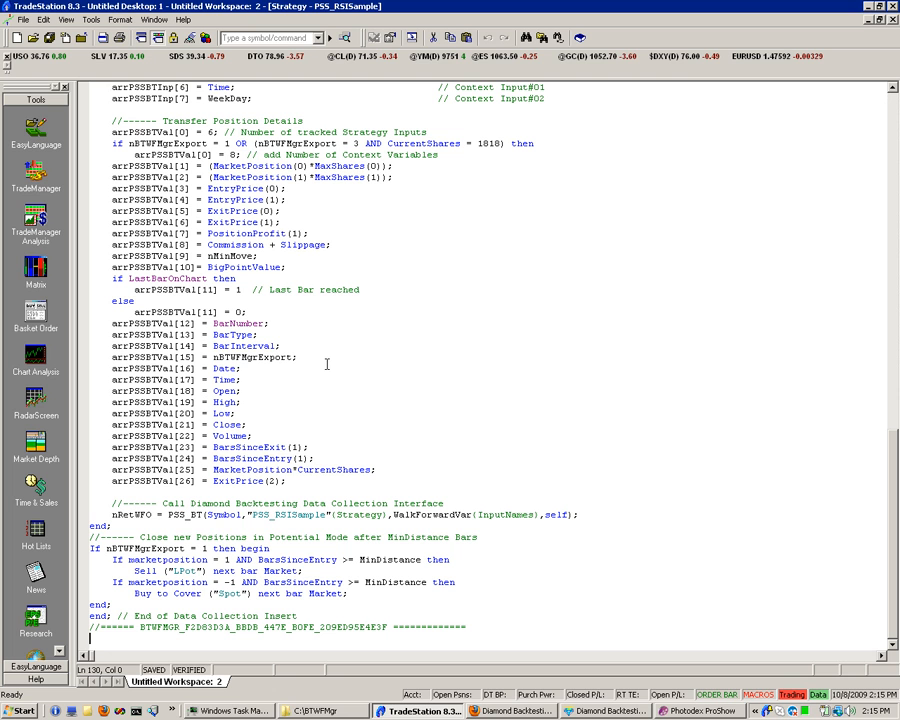
pyautogui.scroll(3)
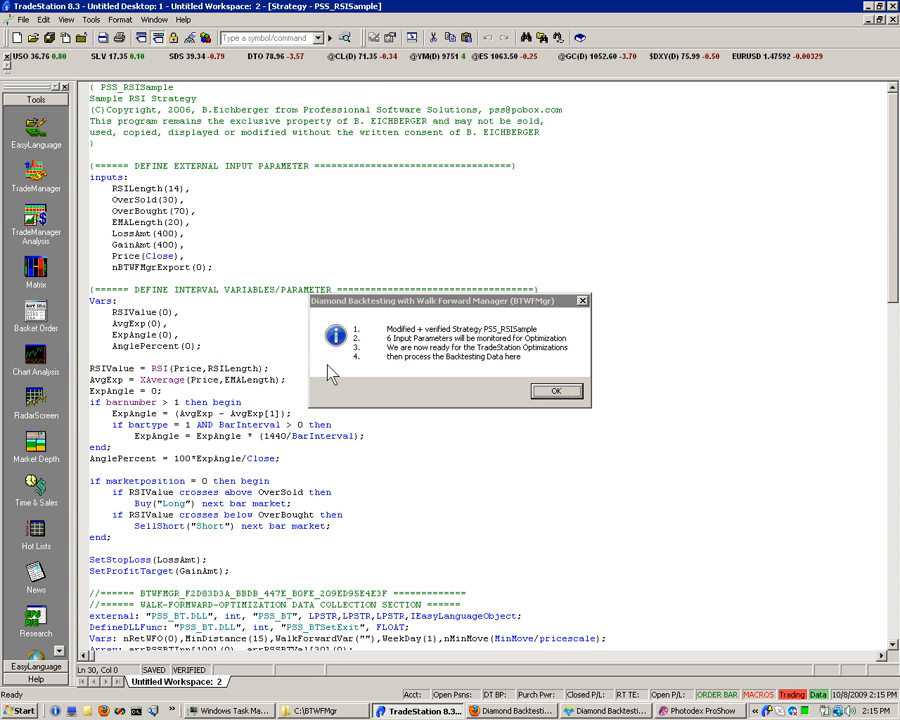
pyautogui.moveTo(413, 326)
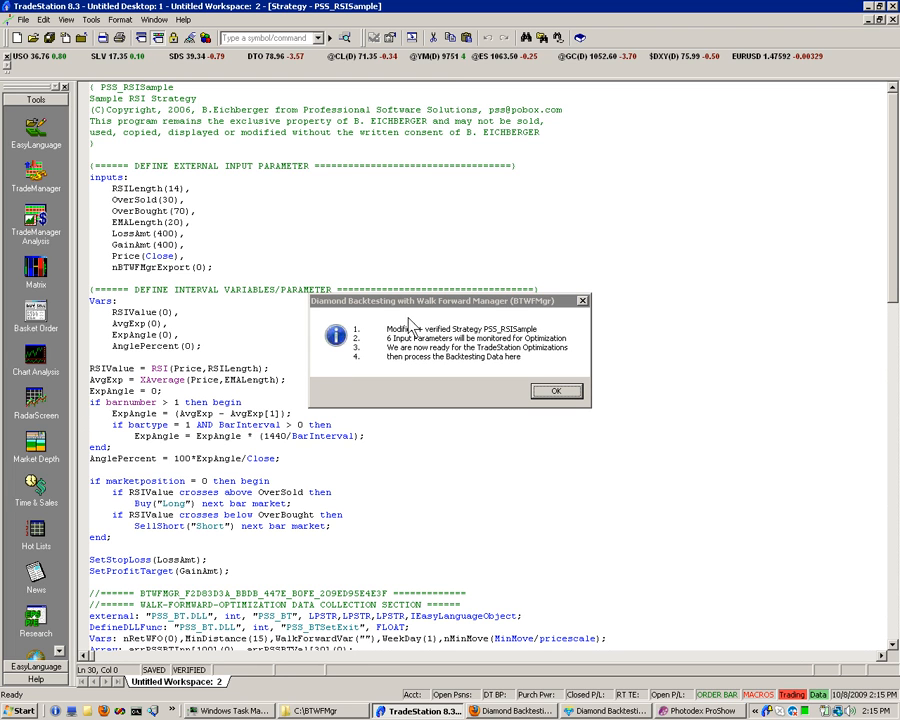
pyautogui.moveTo(447, 362)
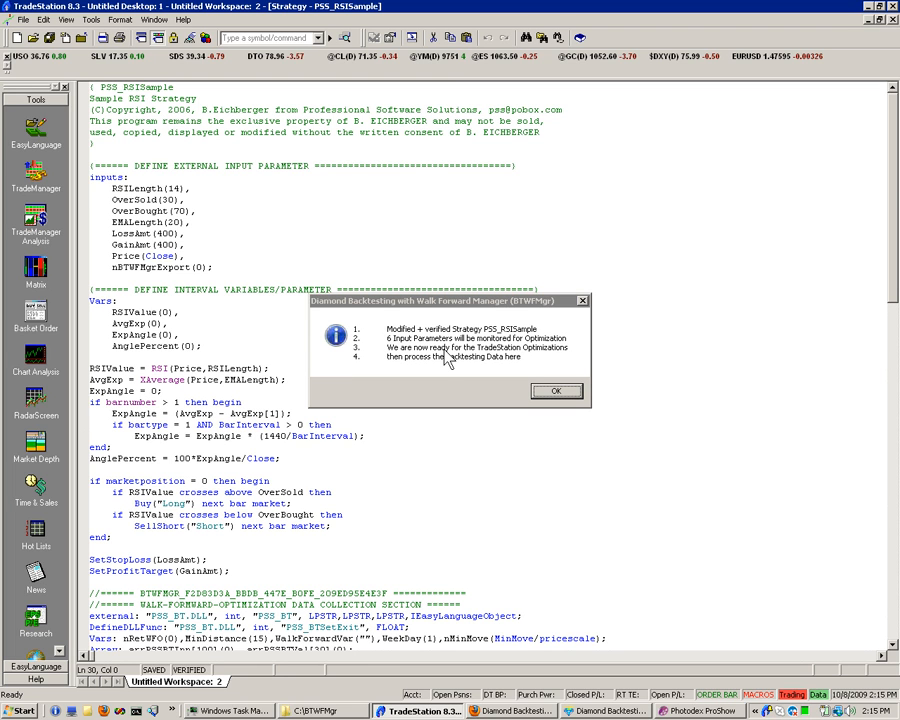
pyautogui.click(556, 391)
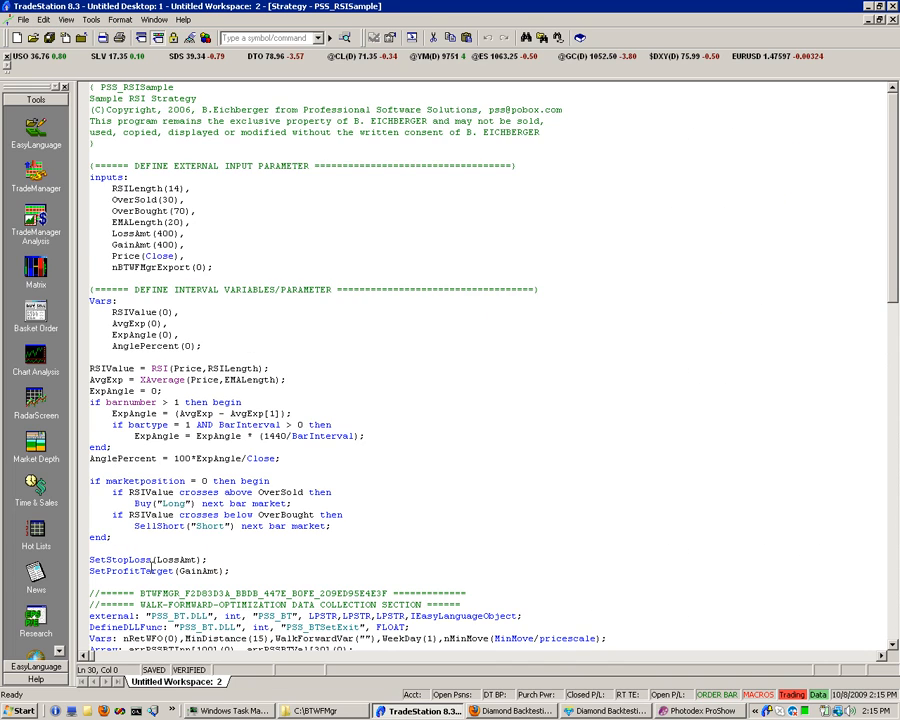
# Scroll through the newly appended data collection code in the EasyLanguage editor
pyautogui.scroll(-3)
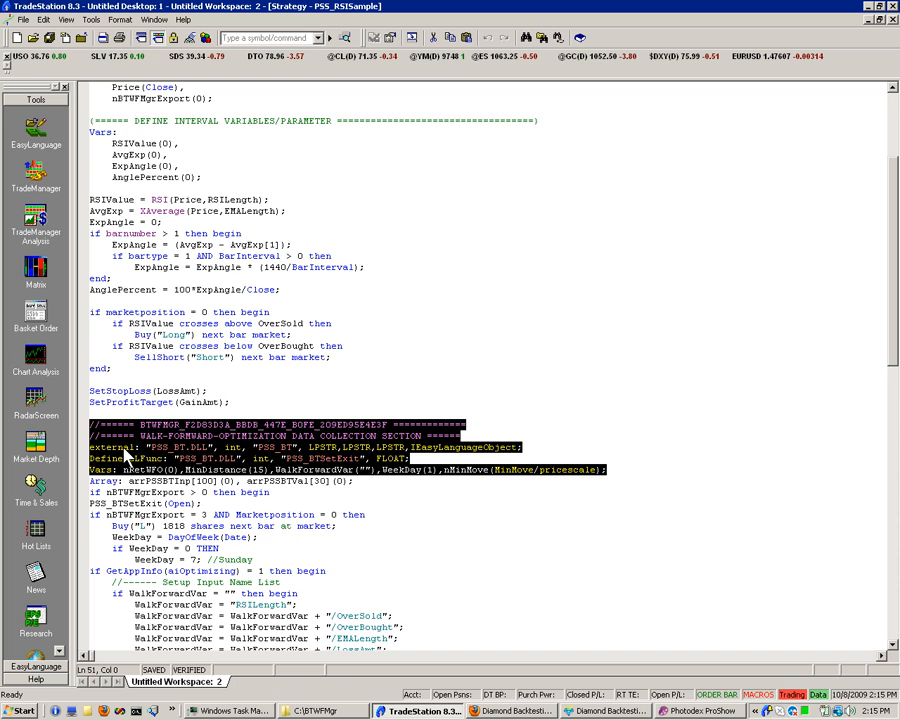
pyautogui.scroll(3)
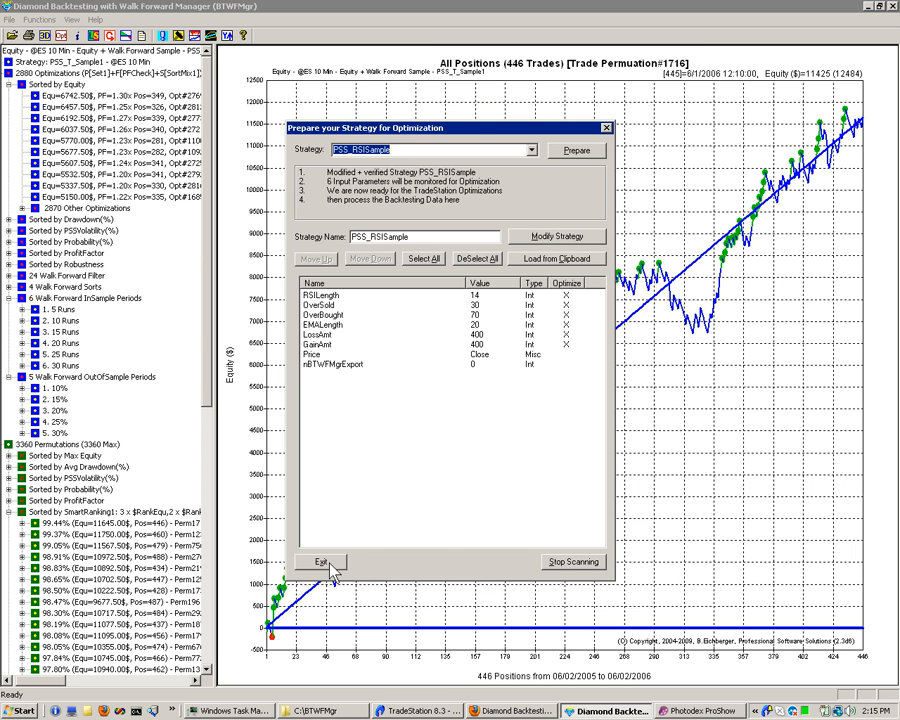
# Exit the preparation dialog, glance at TradeStation, then show the BTWFMgr page in Firefox
pyautogui.click(321, 561)
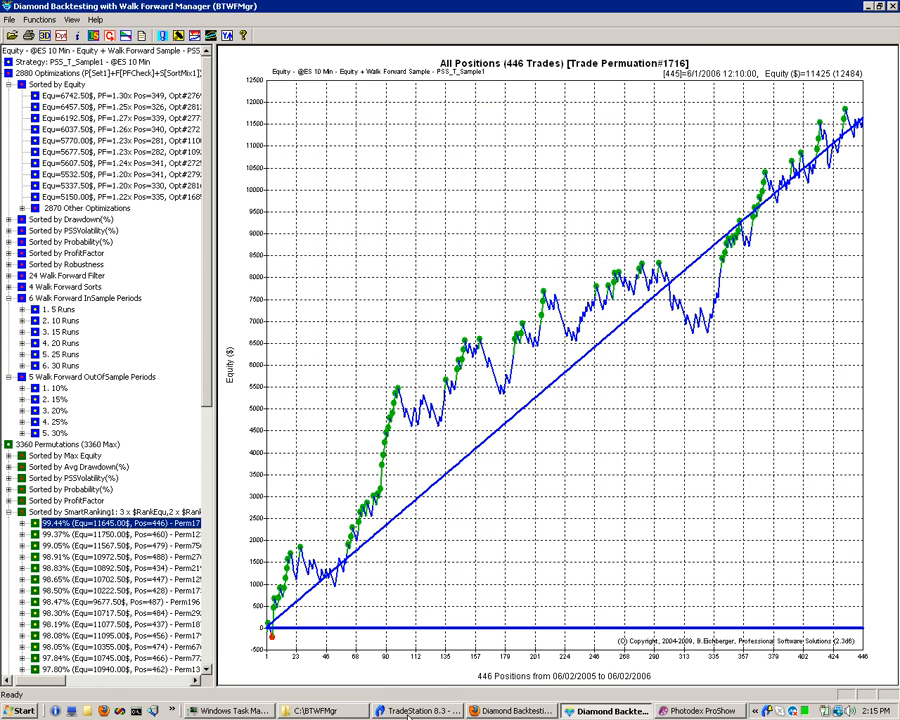
pyautogui.click(420, 711)
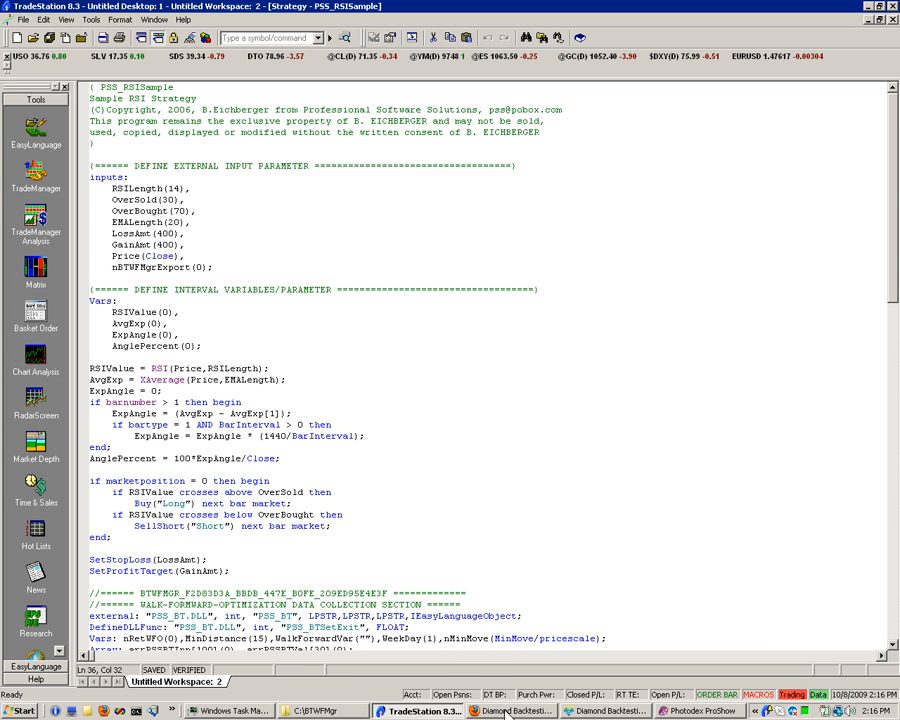
pyautogui.click(516, 710)
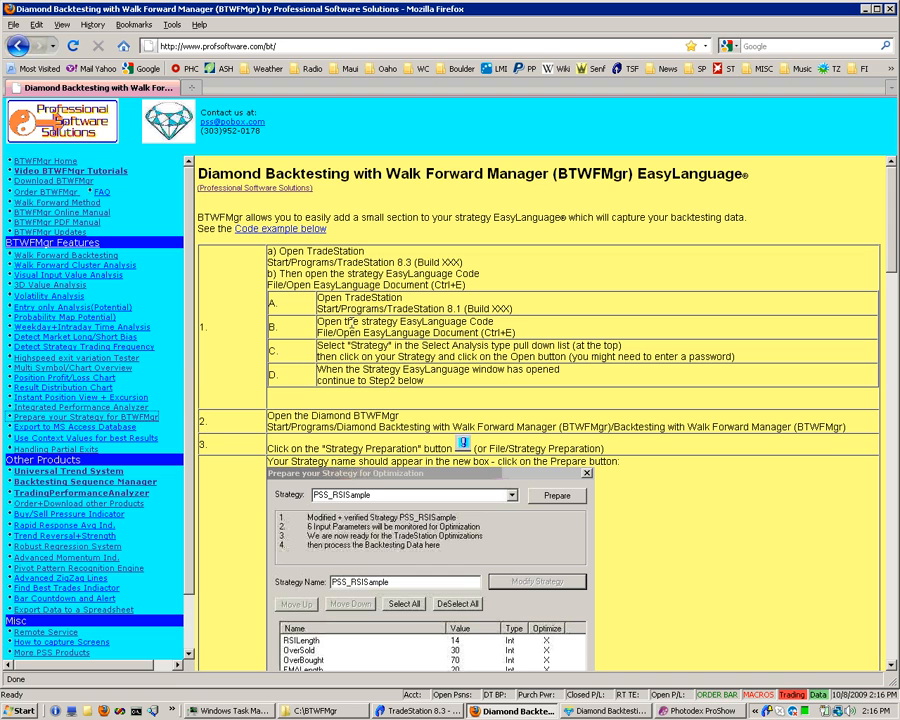
pyautogui.moveTo(367, 398)
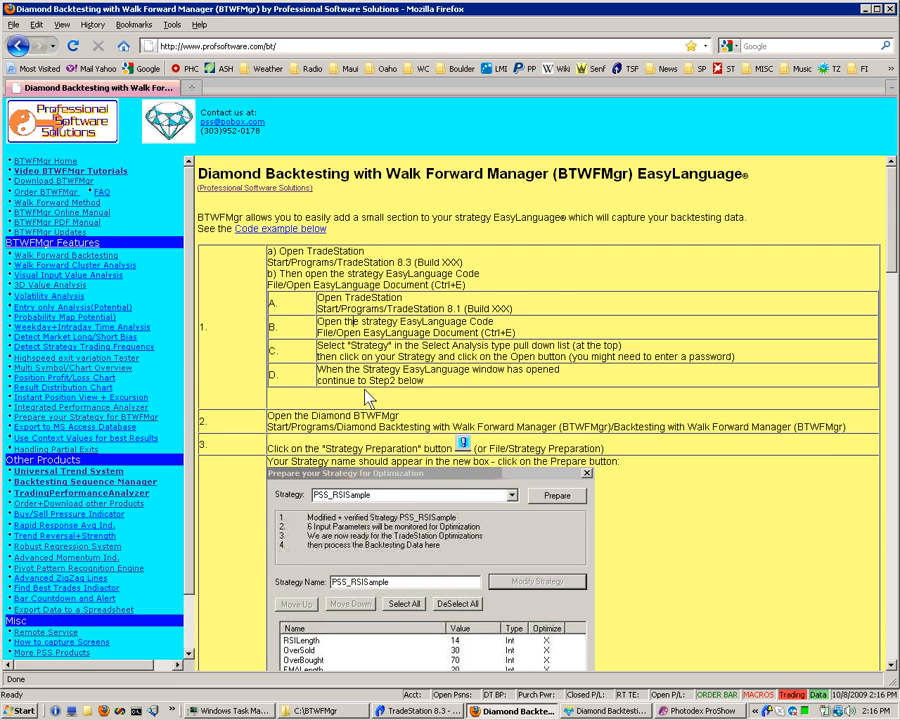
pyautogui.scroll(-3)
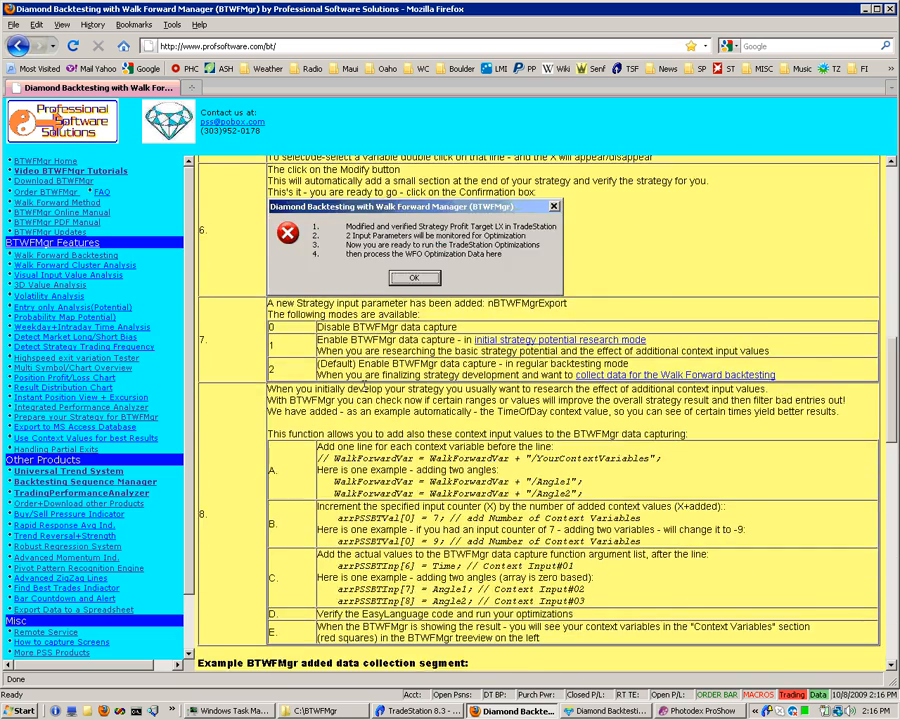
pyautogui.scroll(-3)
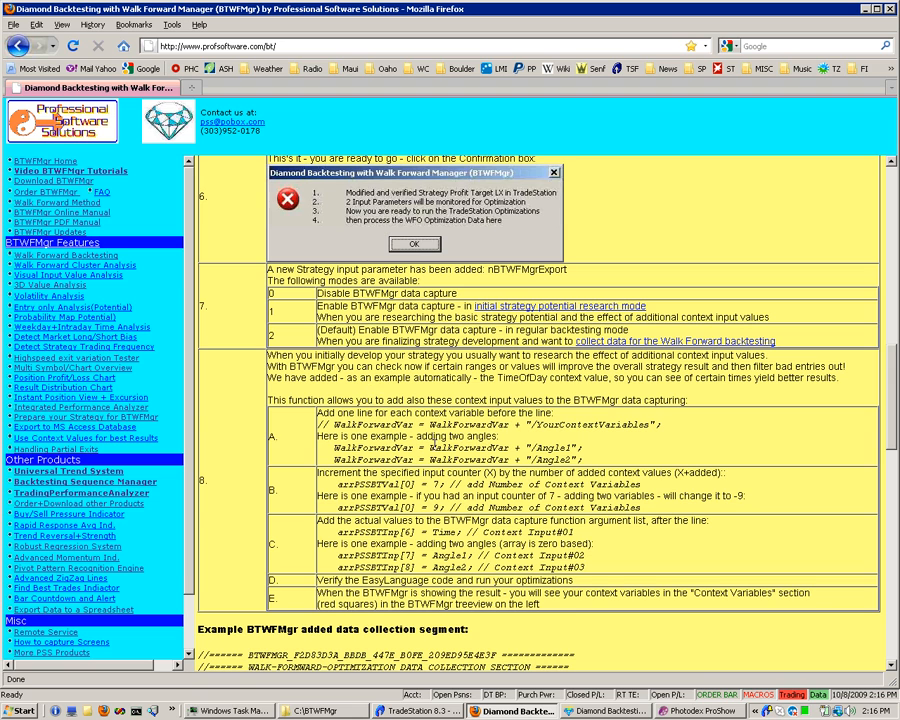